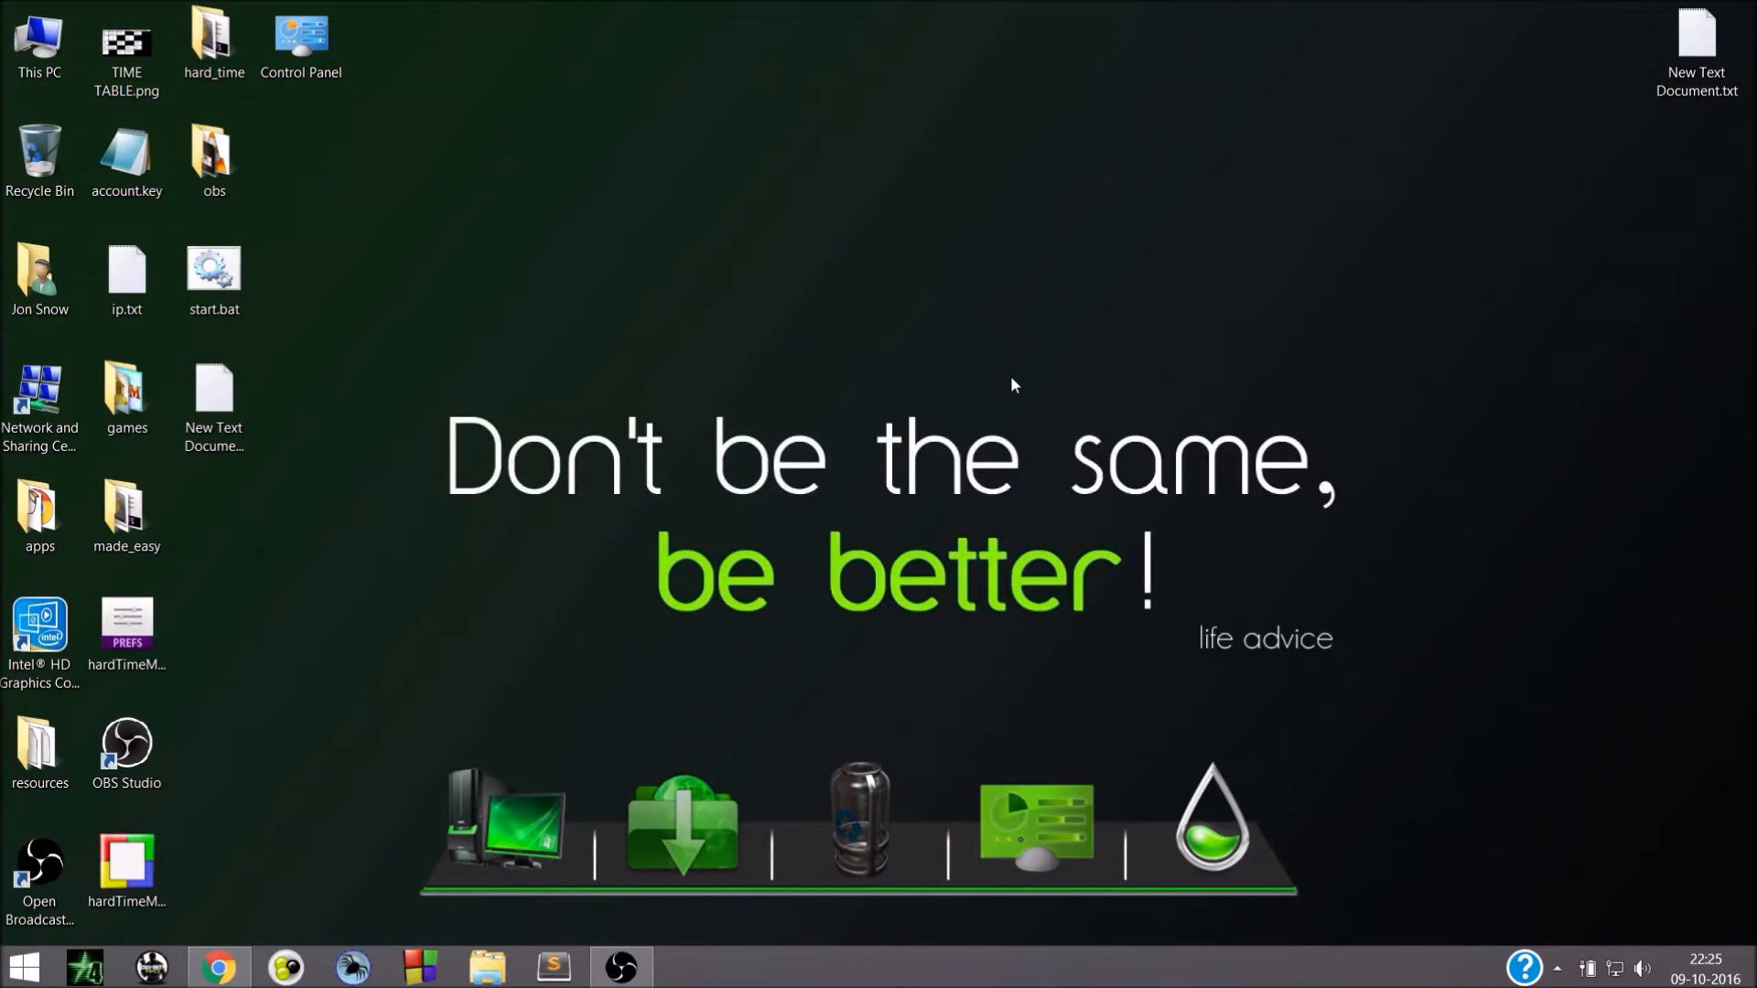
mouse_move(962, 441)
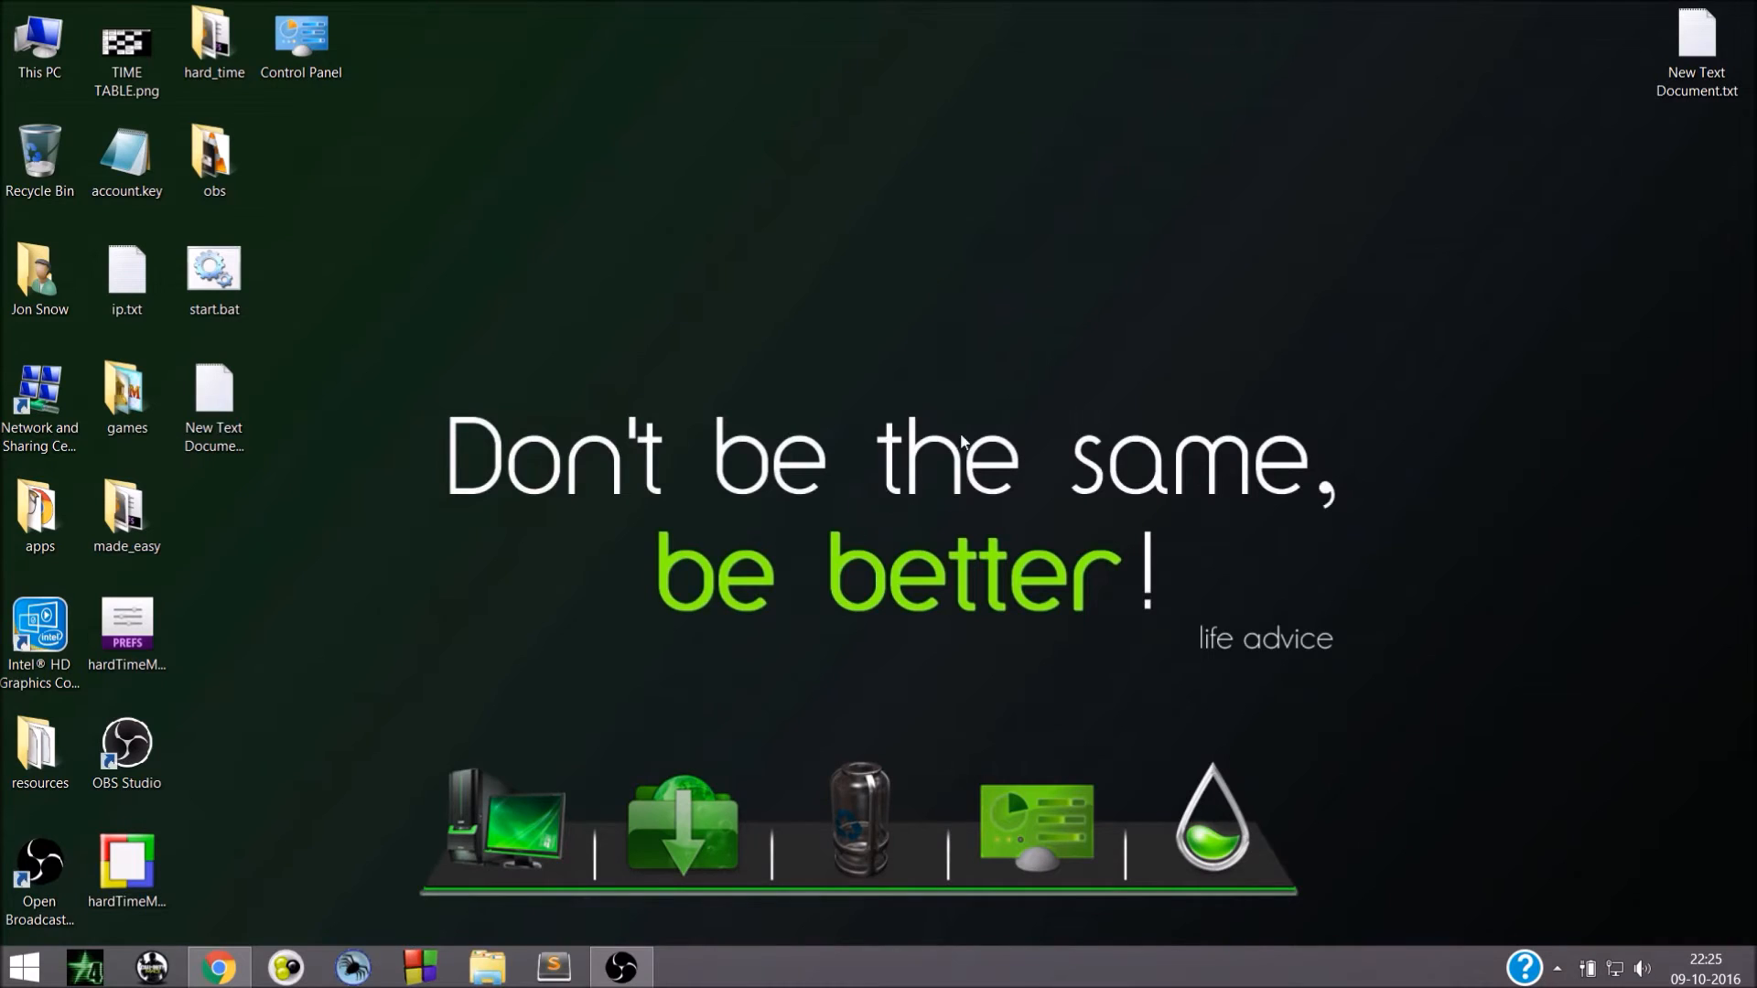
Search Google for 'pirate bay' and open the ThePirateBay-proxylist.org result
left_click(218, 966)
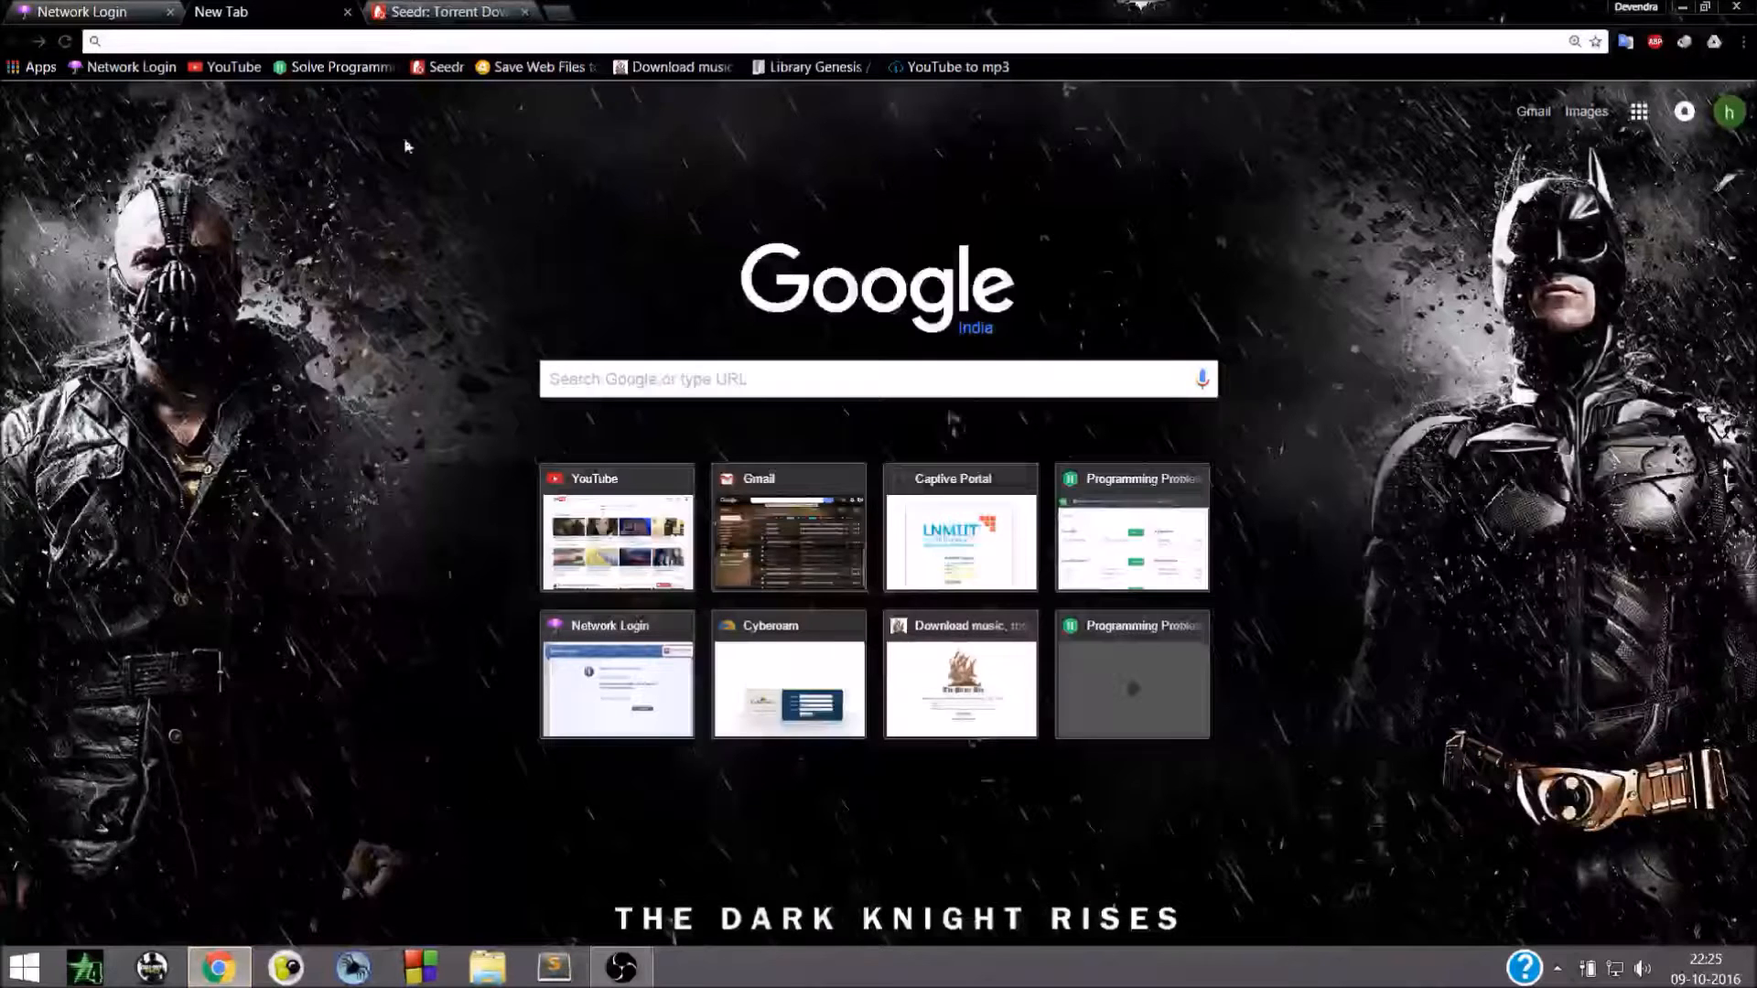
type("pirate bay")
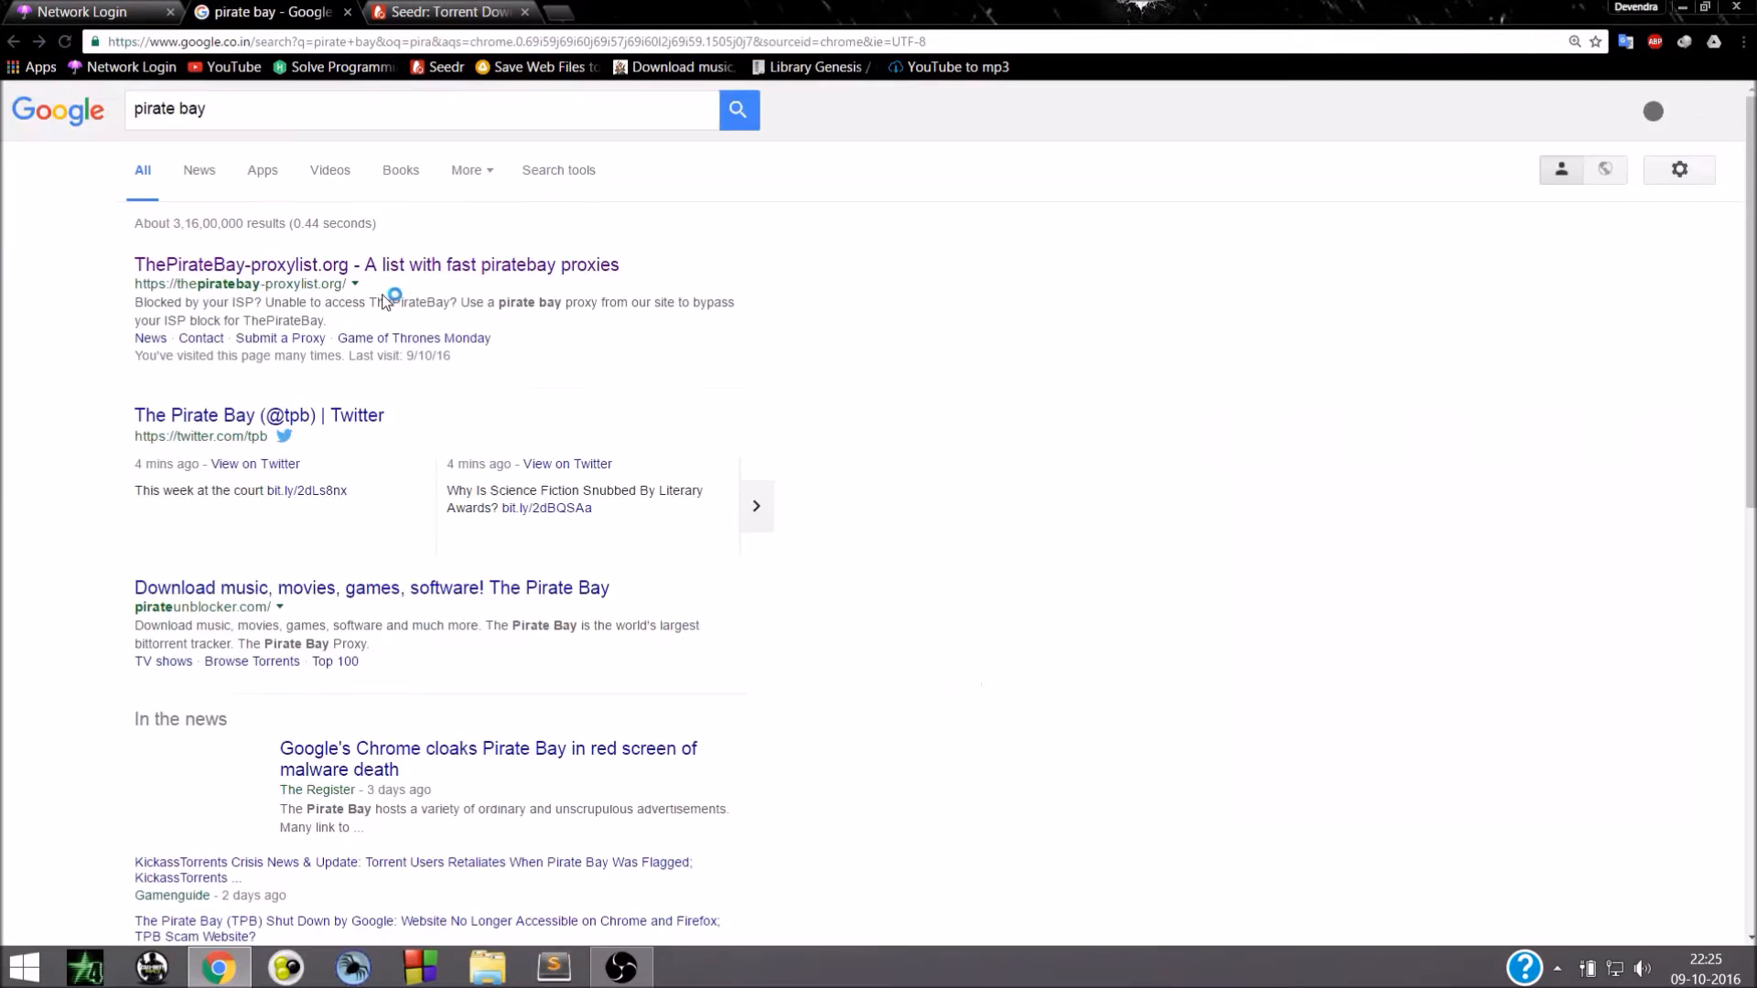
left_click(375, 264)
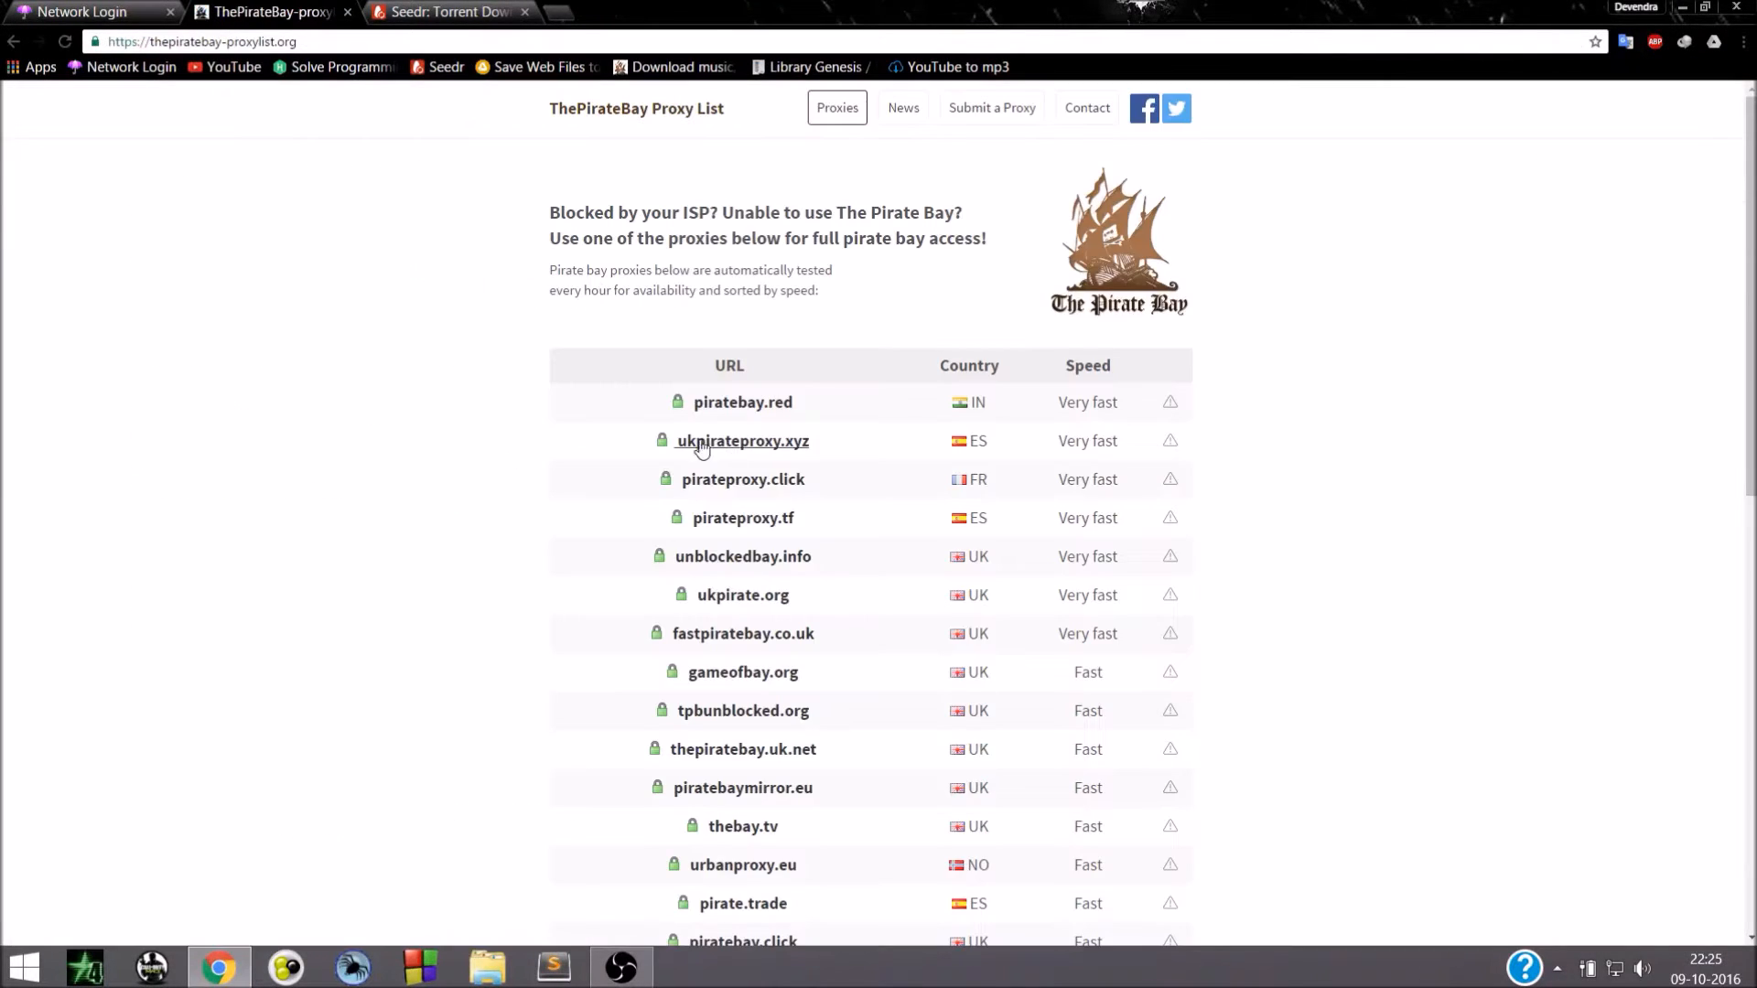
mouse_move(784, 450)
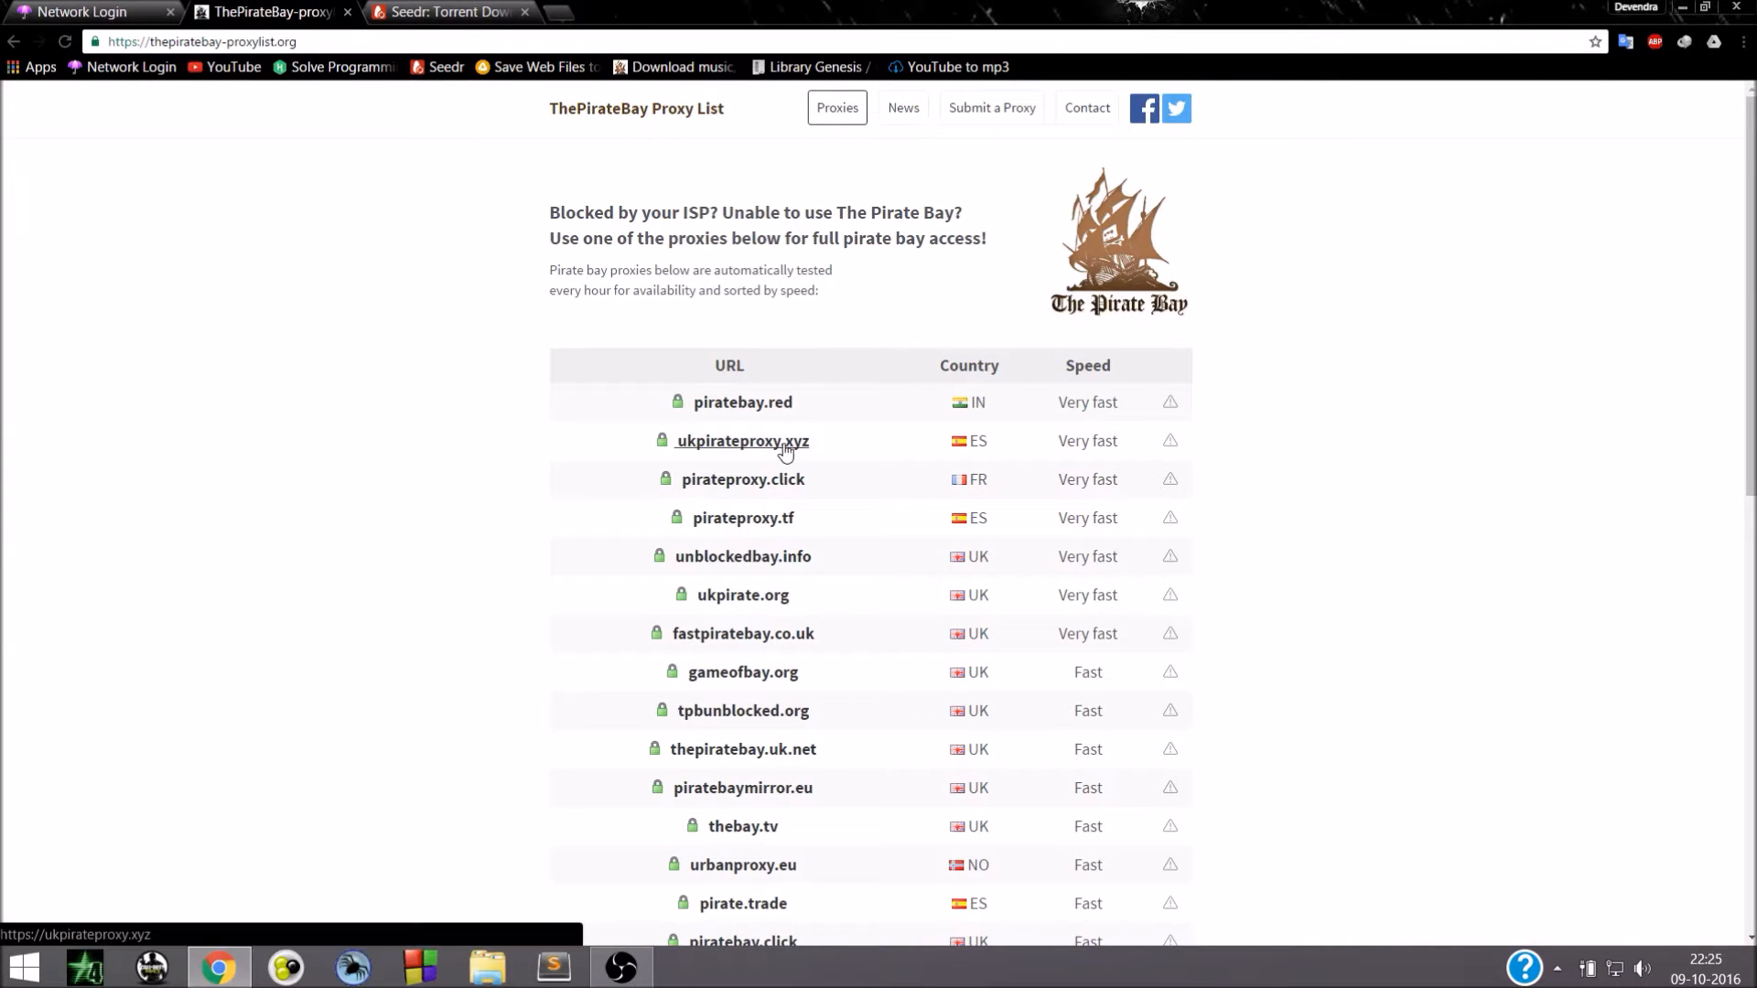
Search the ukpirateproxy.xyz mirror for 'the lord of the rings'
left_click(743, 441)
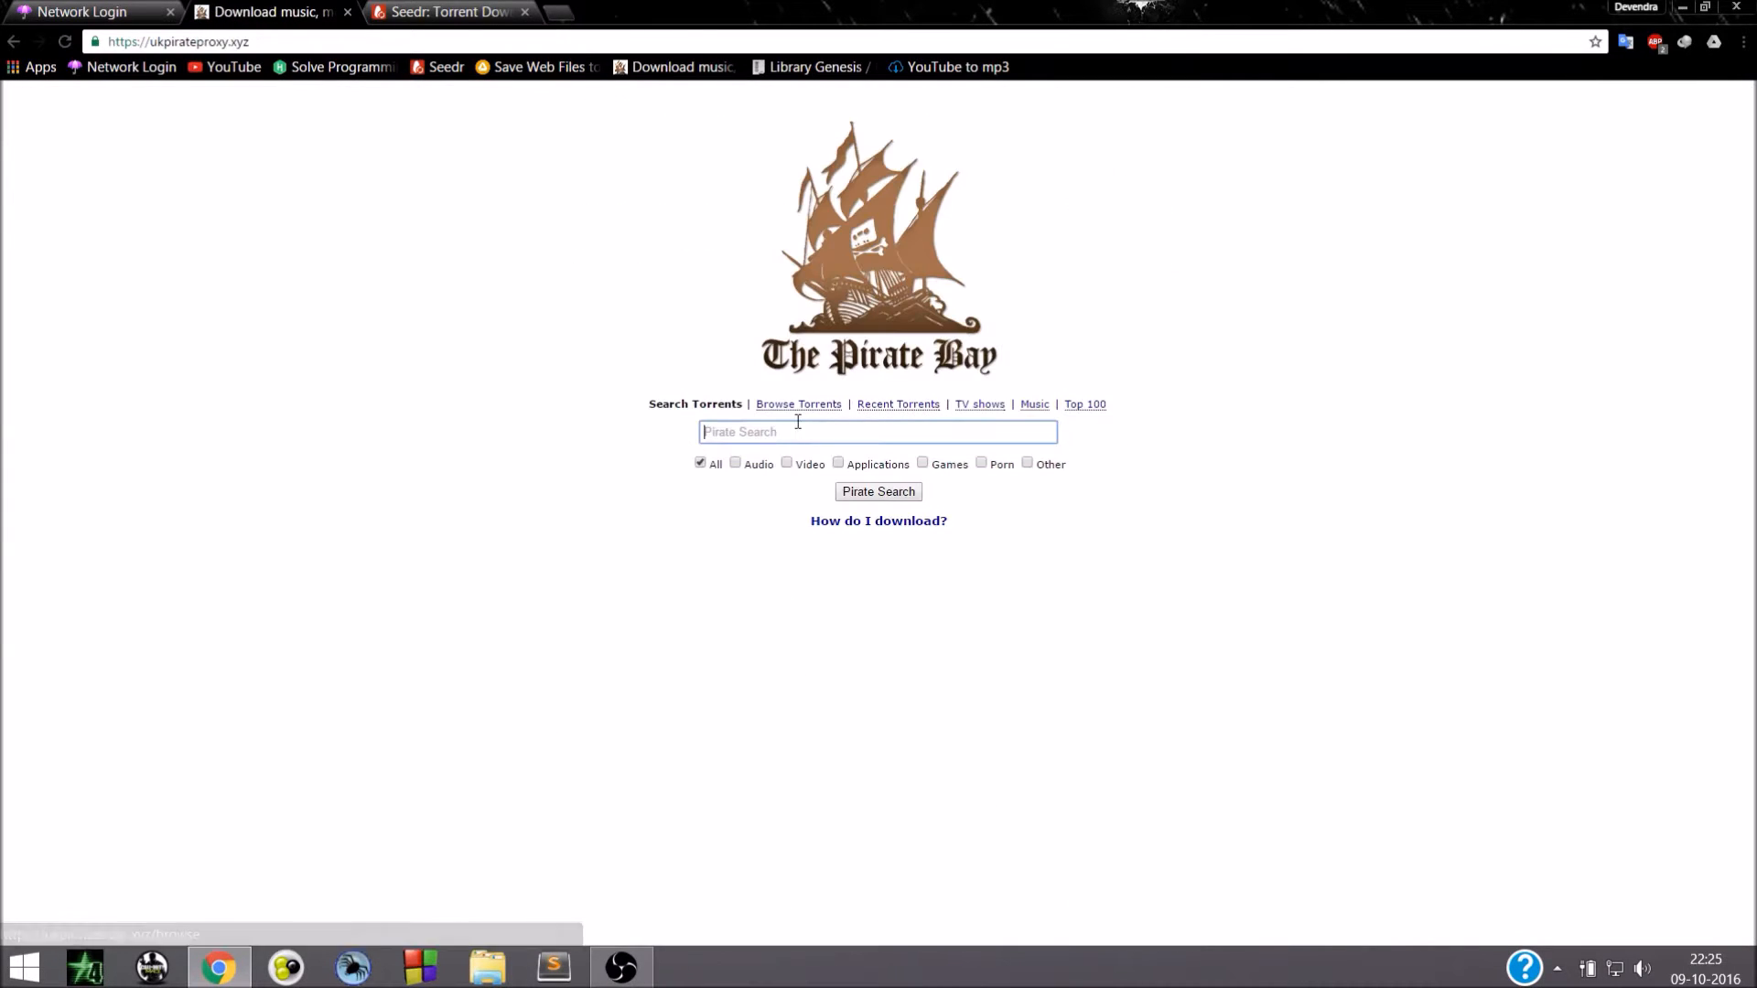
type("the")
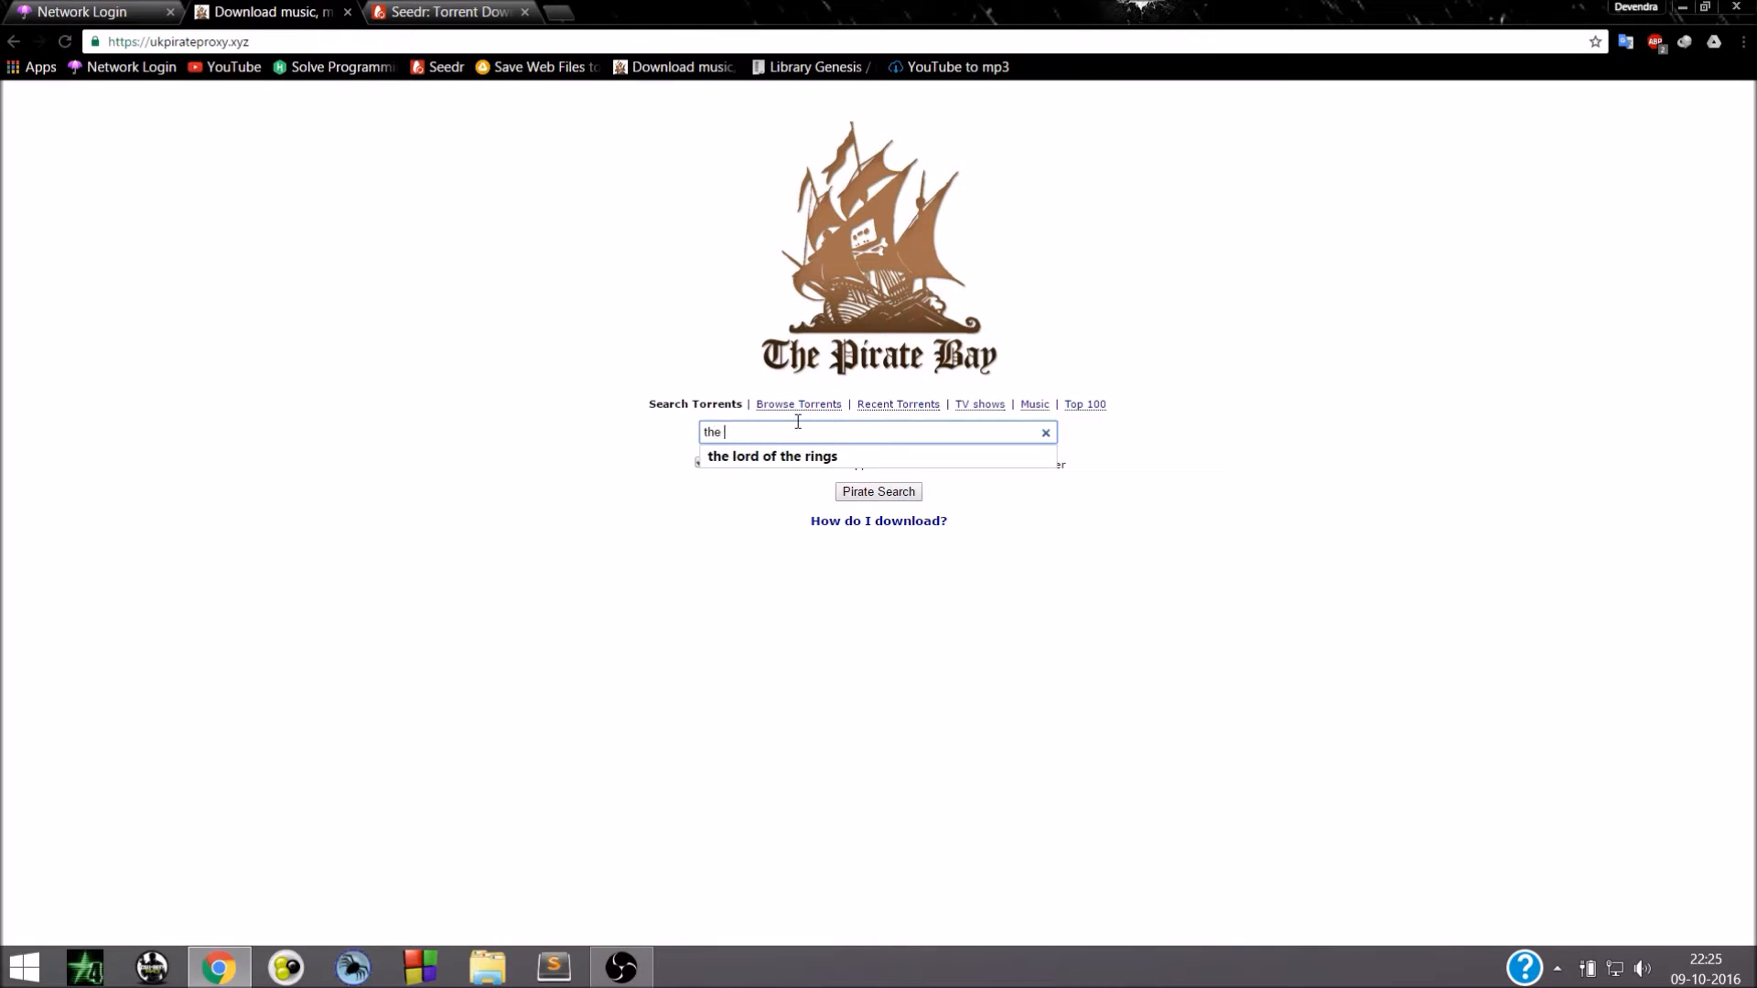
left_click(773, 456)
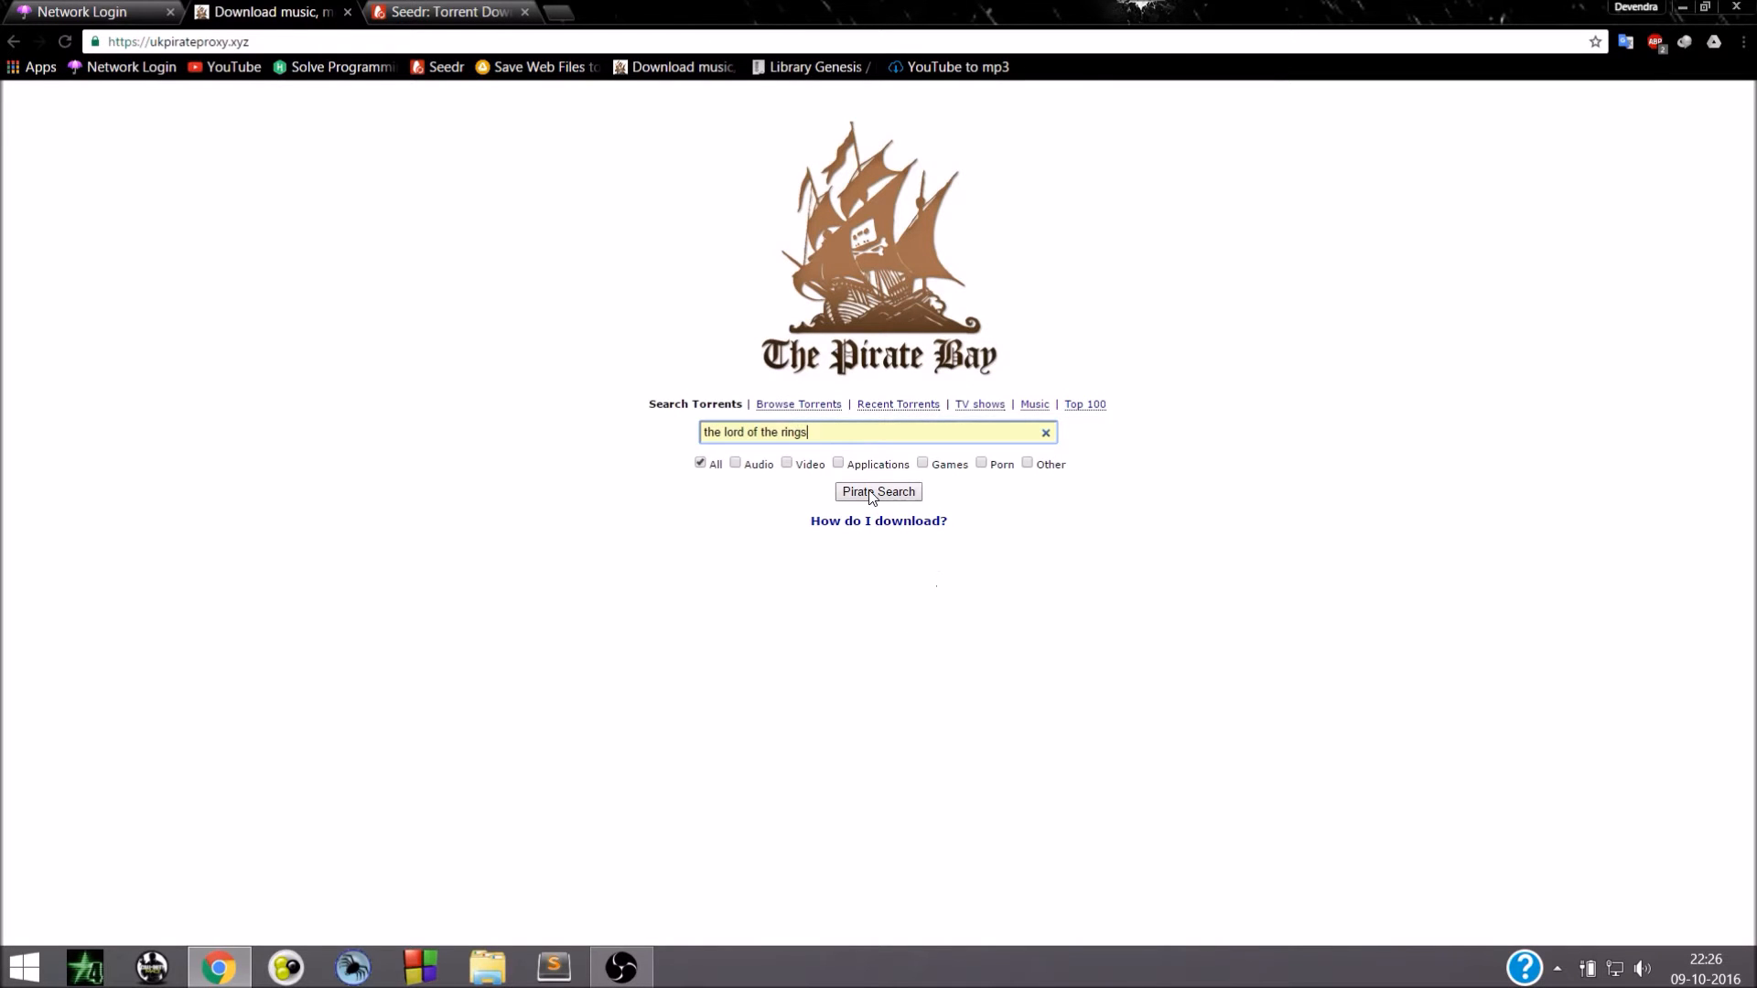
left_click(877, 490)
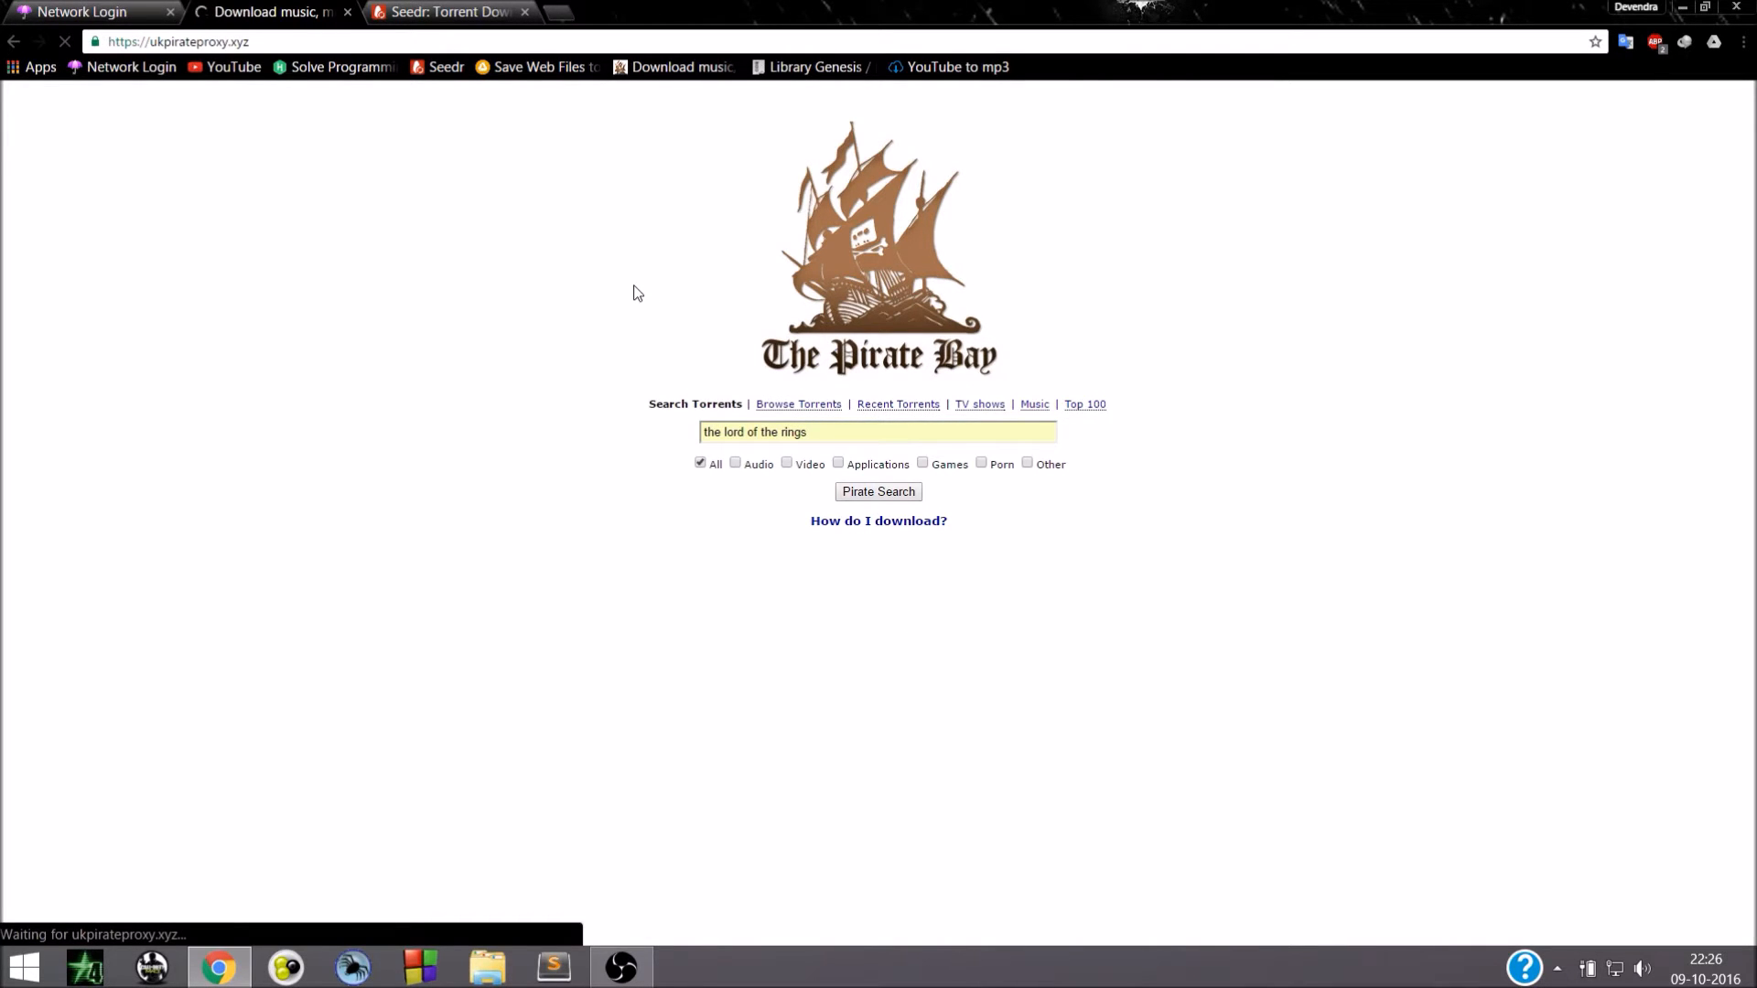
left_click(877, 491)
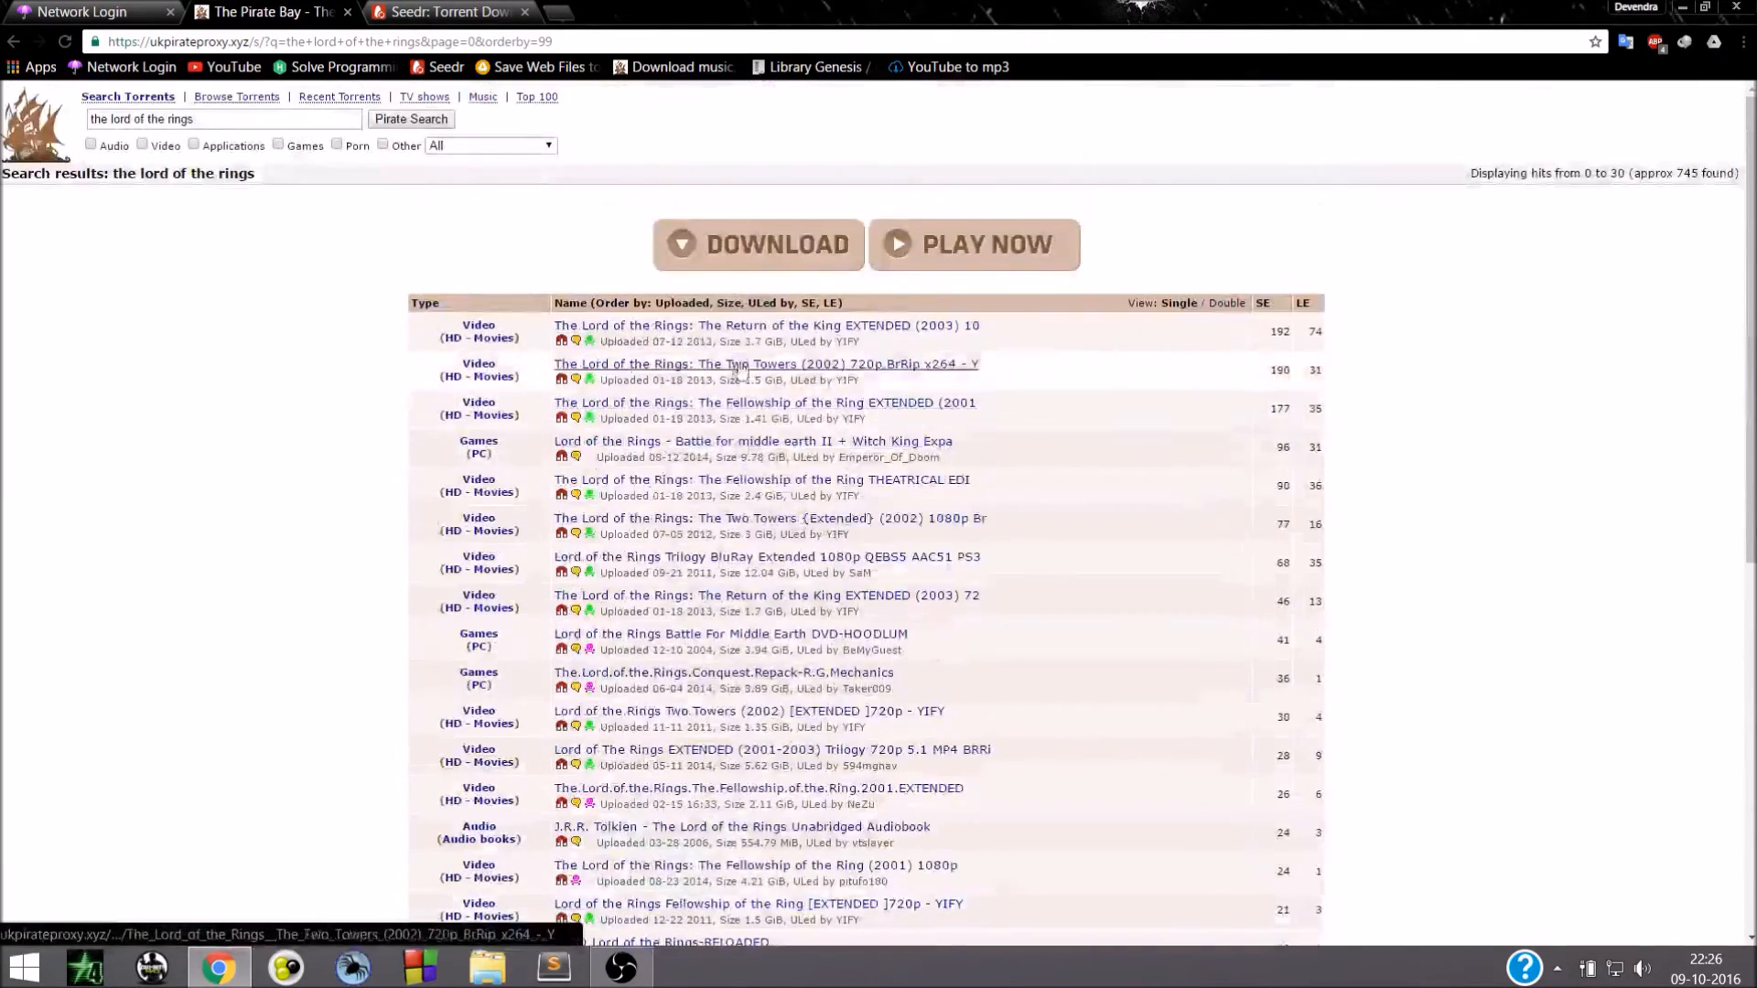
Open The Return of the King EXTENDED (2003) torrent from the results
left_click(765, 363)
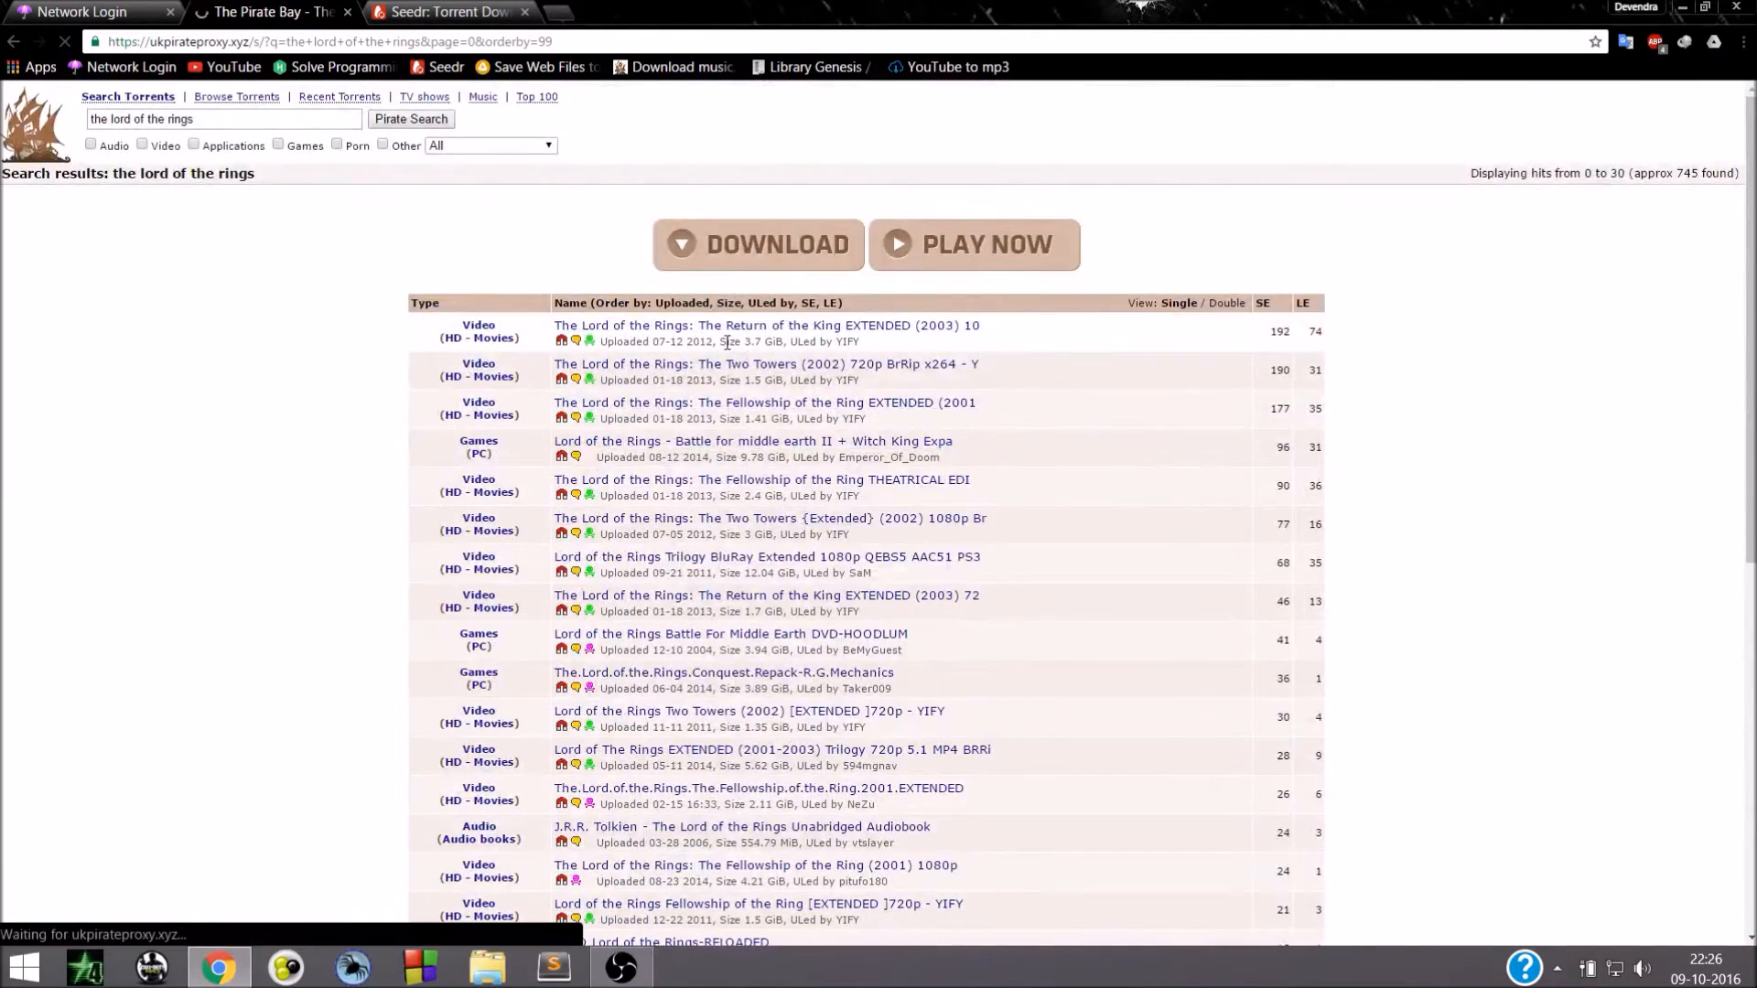
left_click(765, 325)
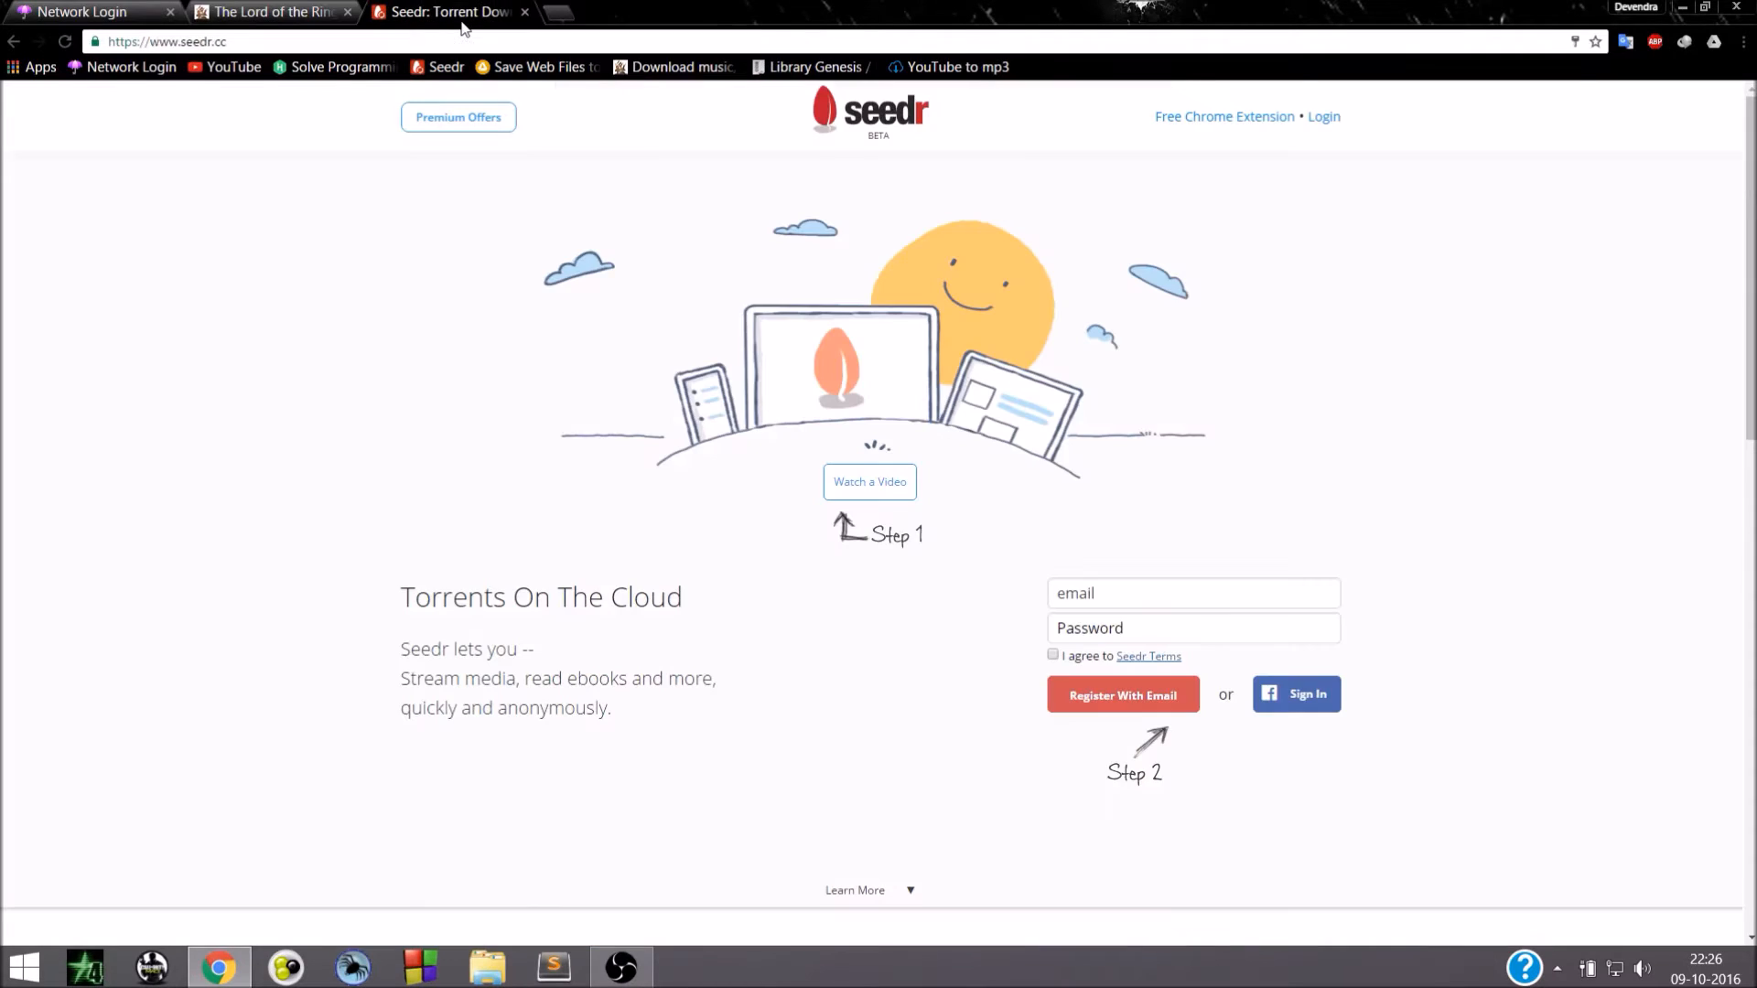
Select the site address bar to move to Seedr
left_click(165, 41)
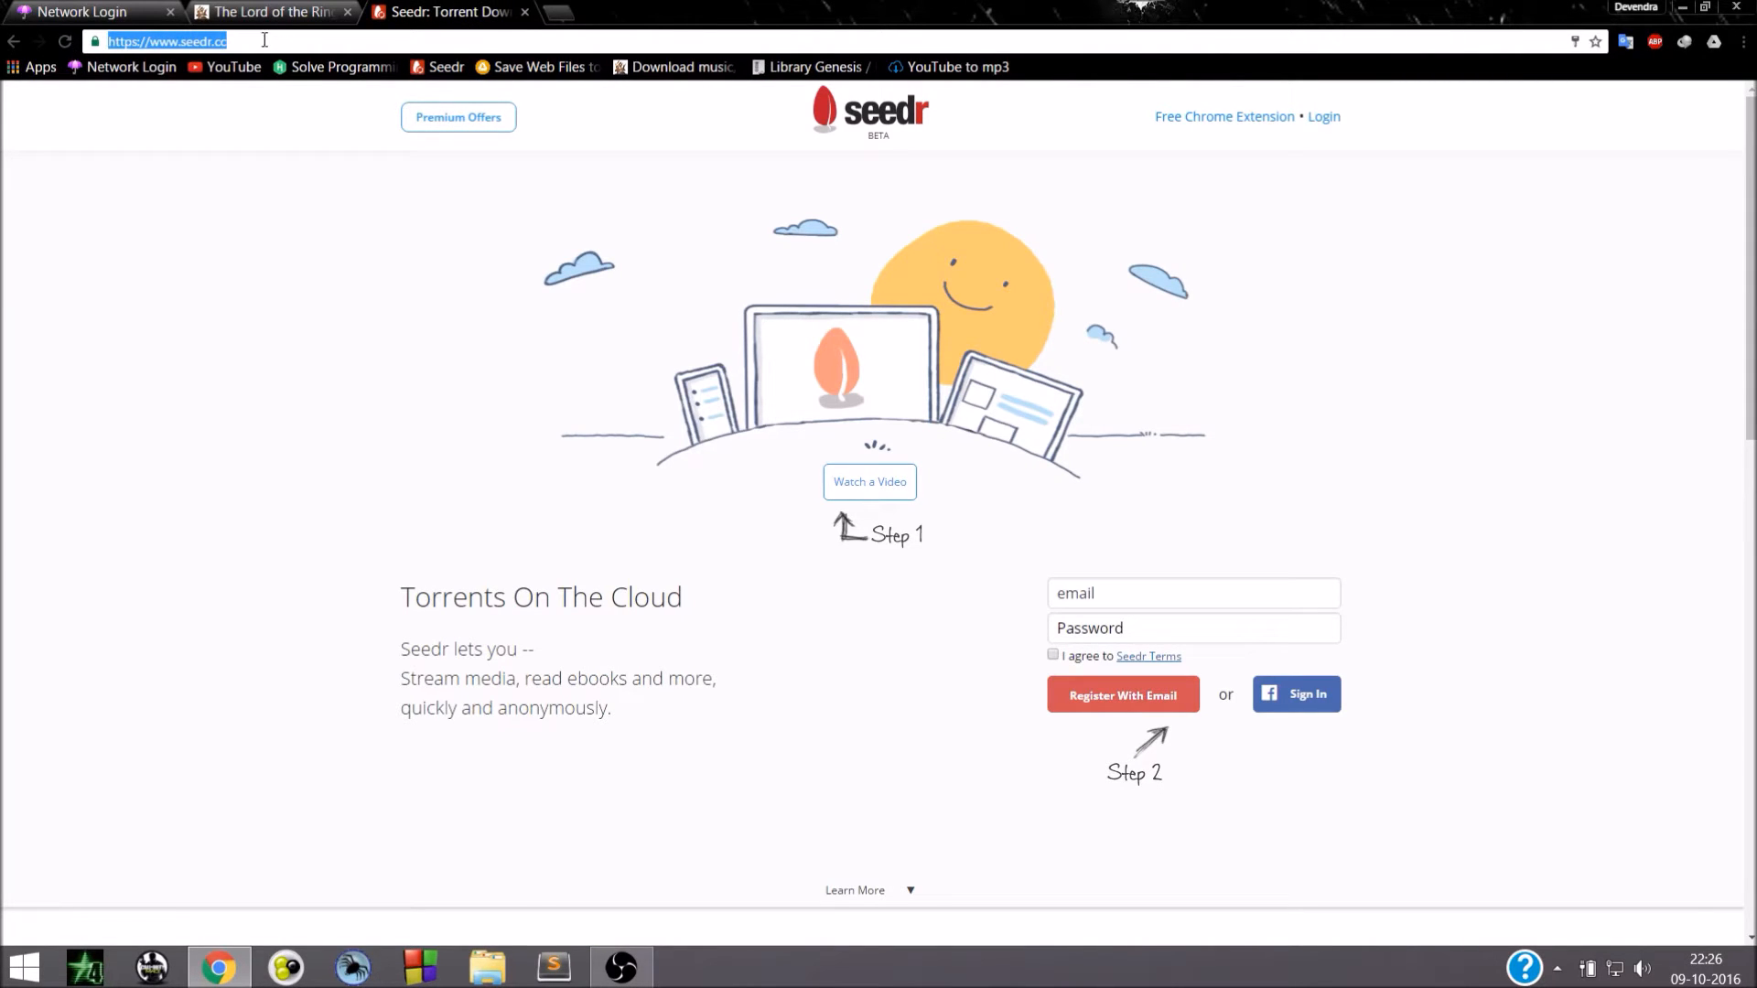
mouse_move(1135, 580)
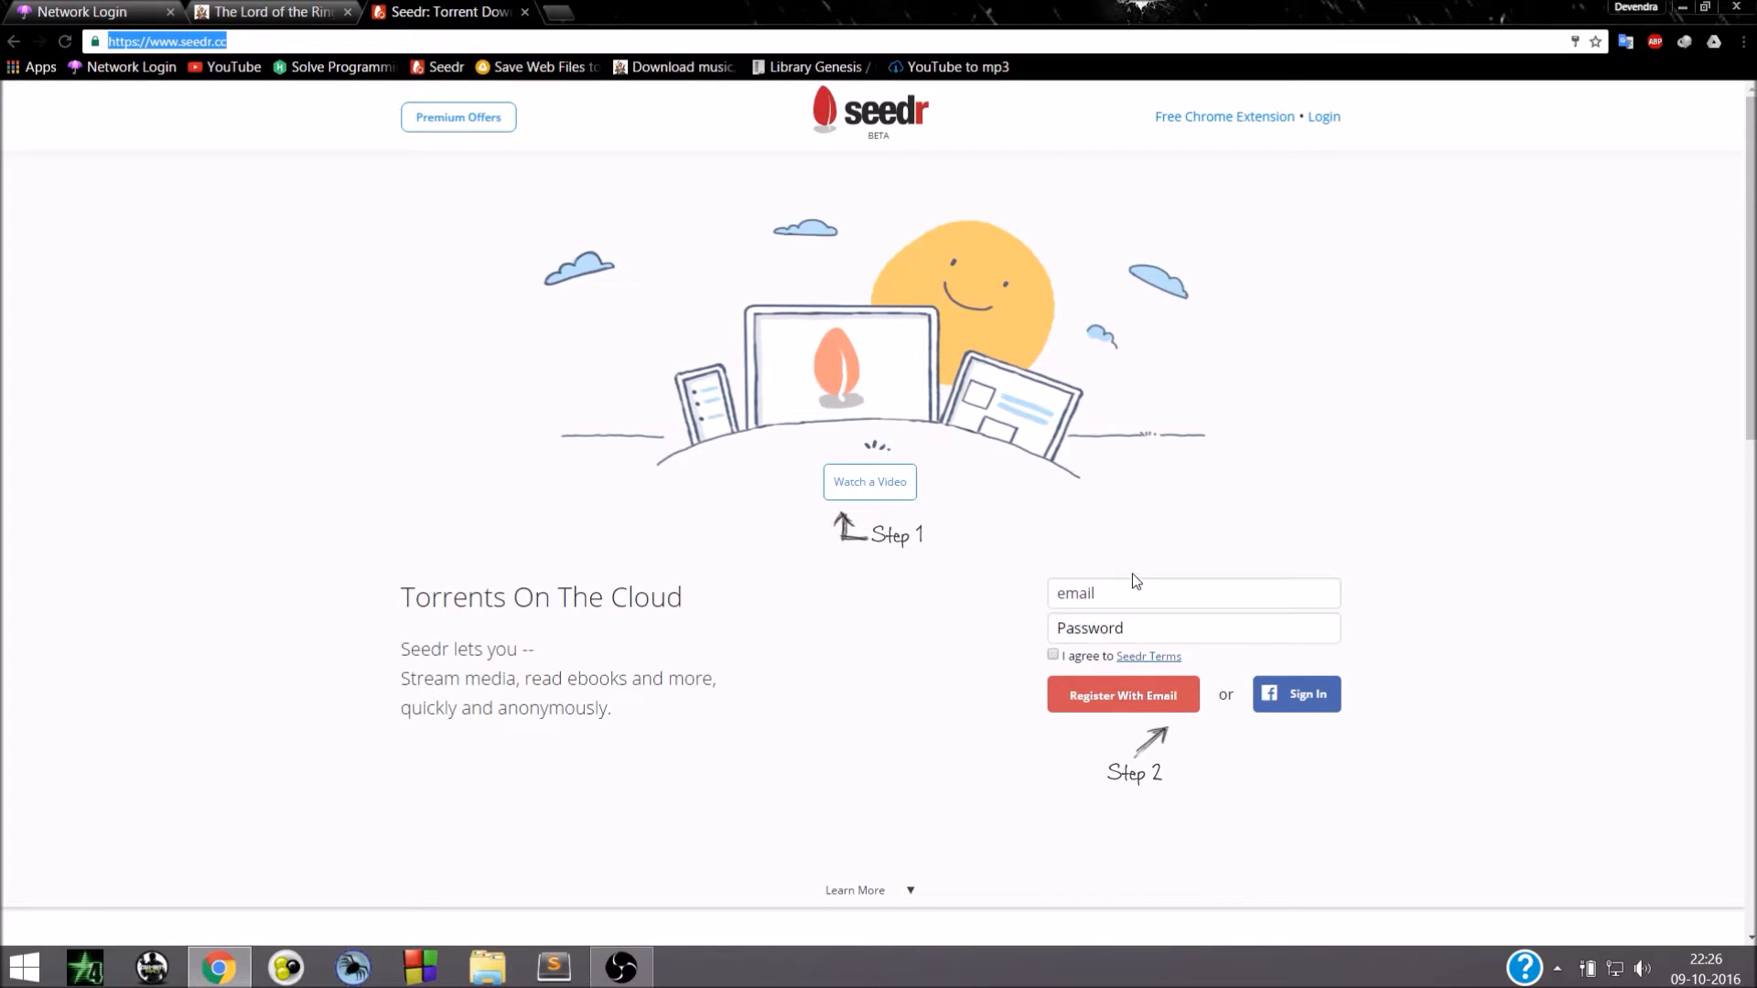
mouse_move(919, 311)
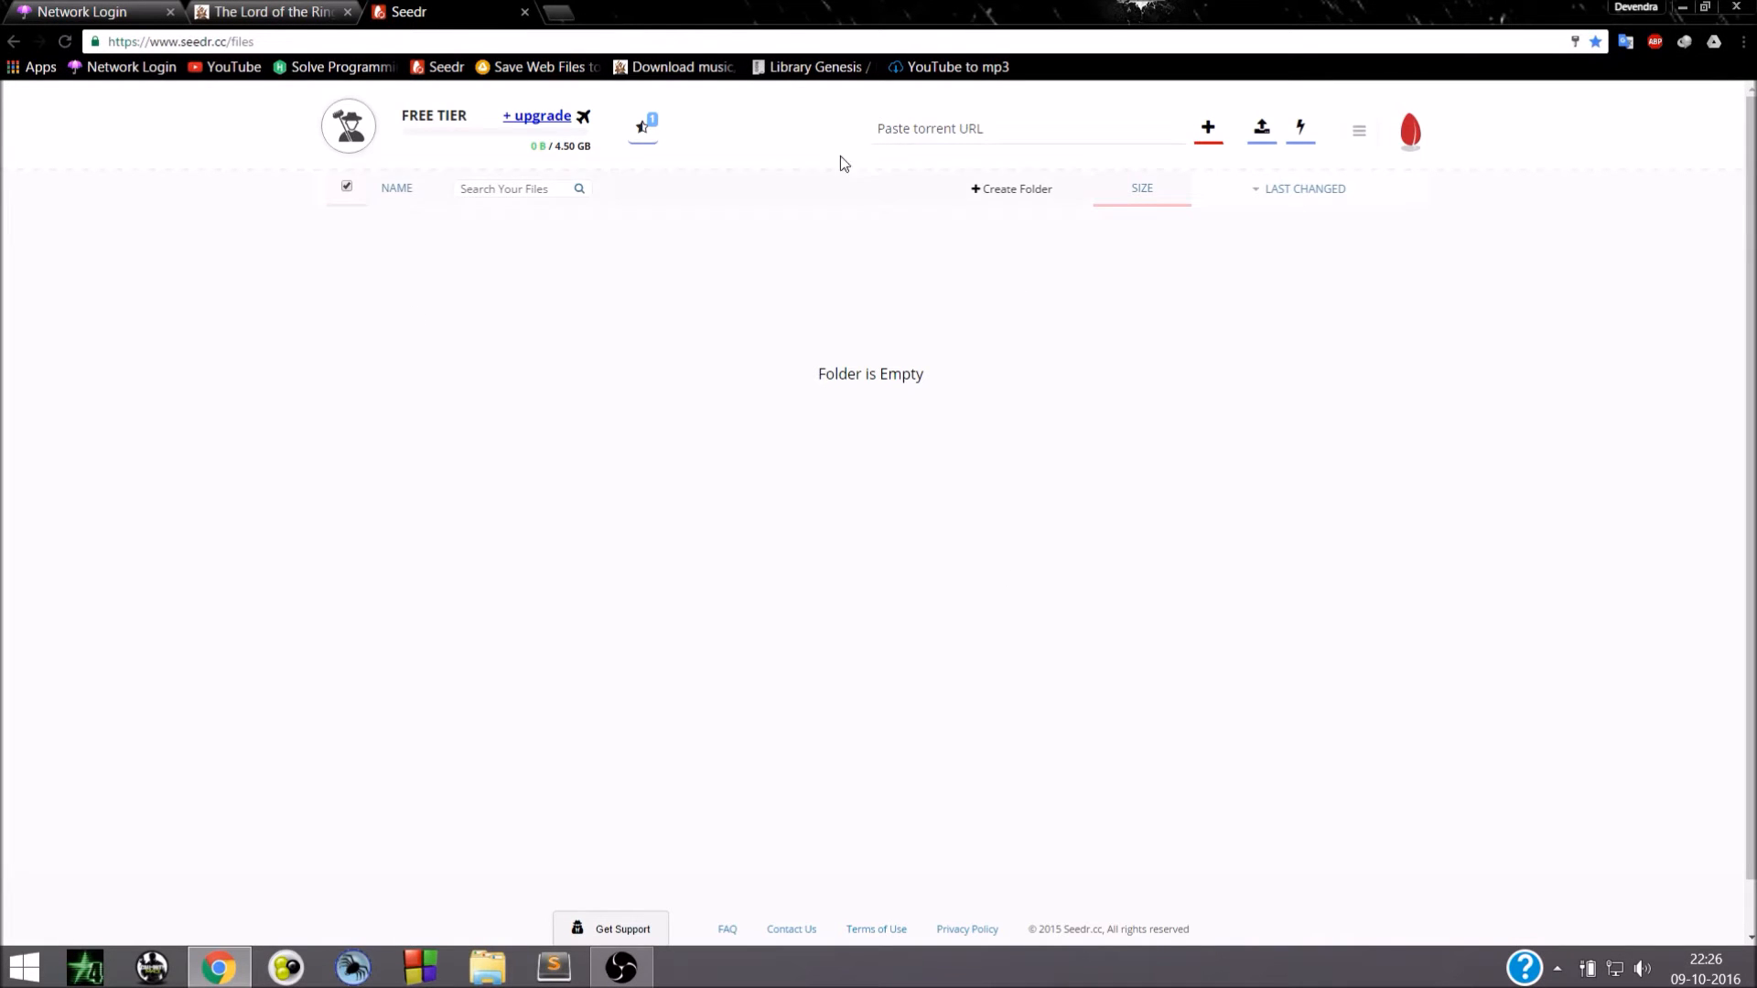
Paste the Return of the King magnet link into Seedr and add it (3.70 GB)
left_click(1025, 128)
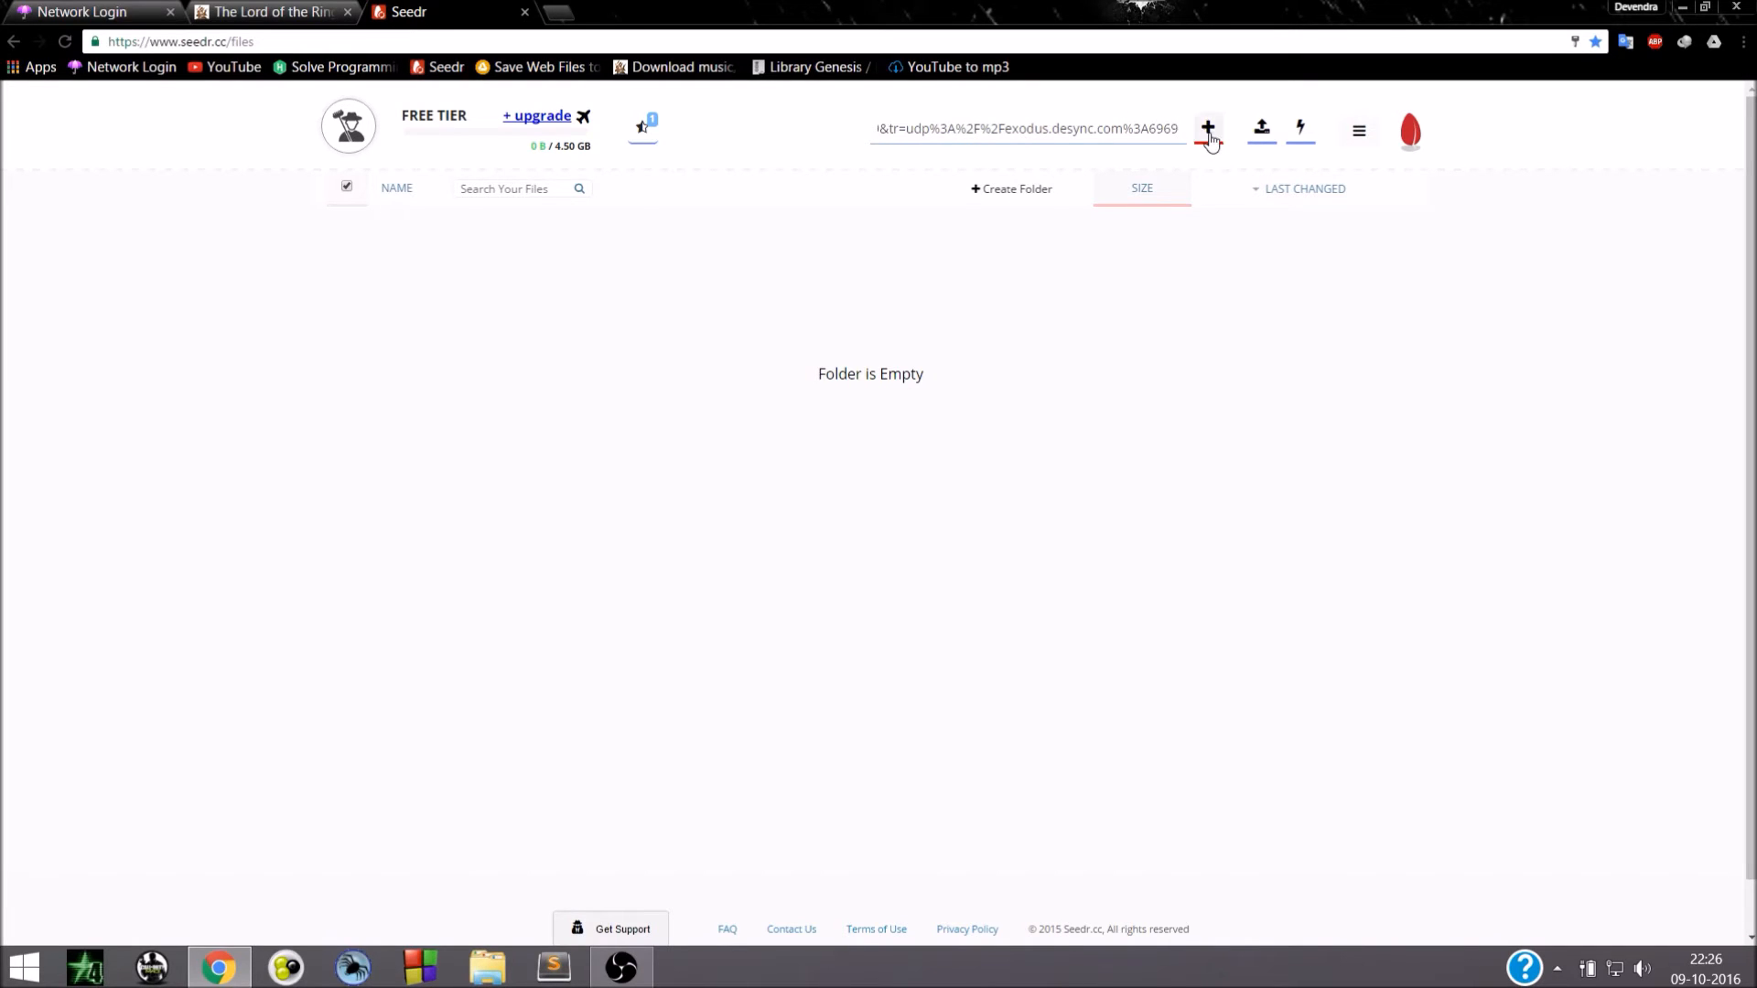
left_click(1207, 128)
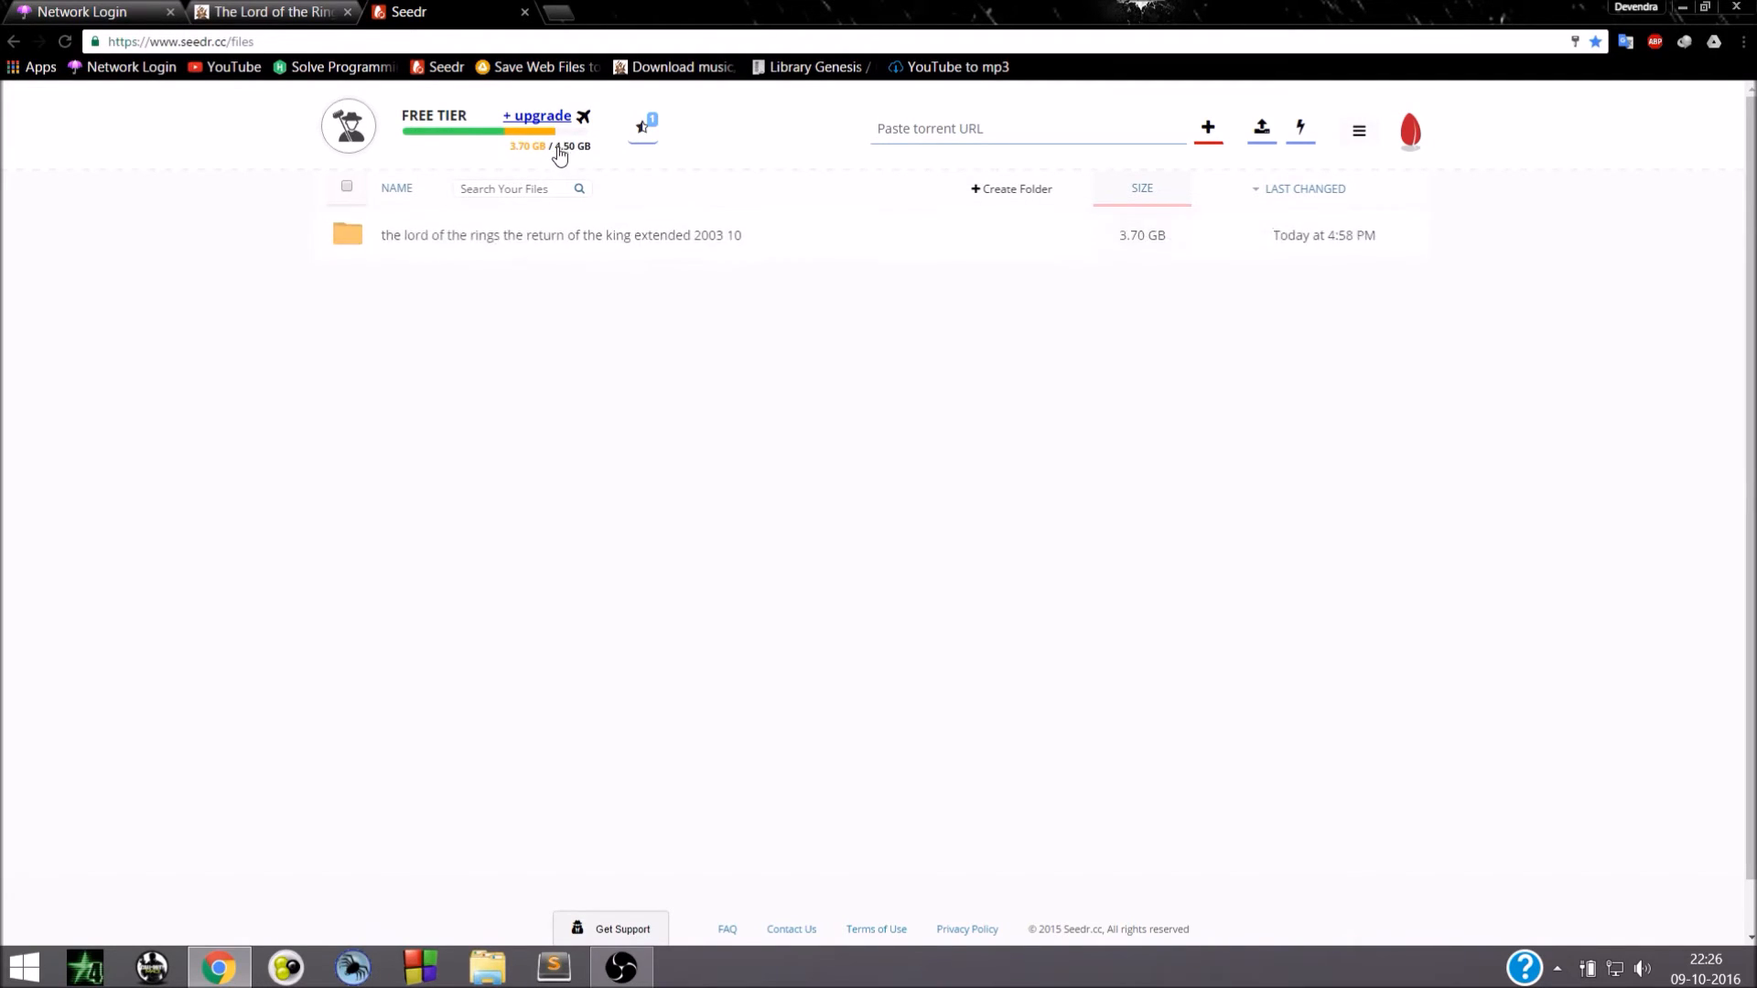
left_click(1358, 130)
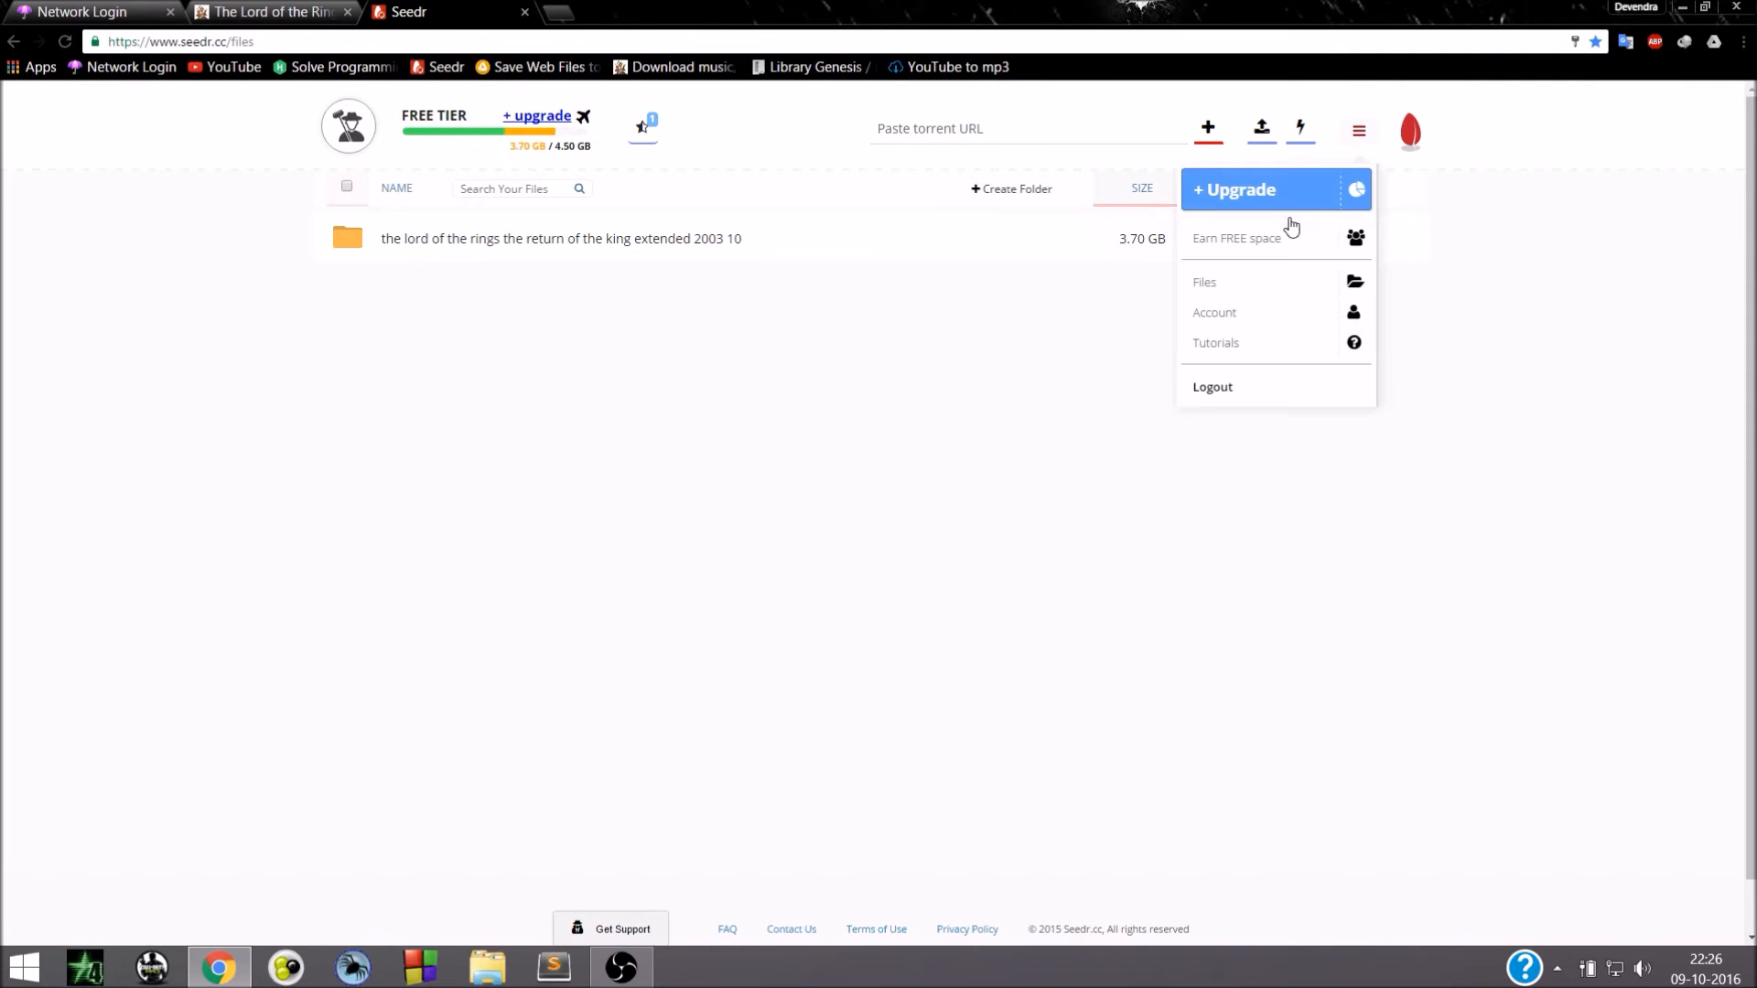
left_click(1237, 237)
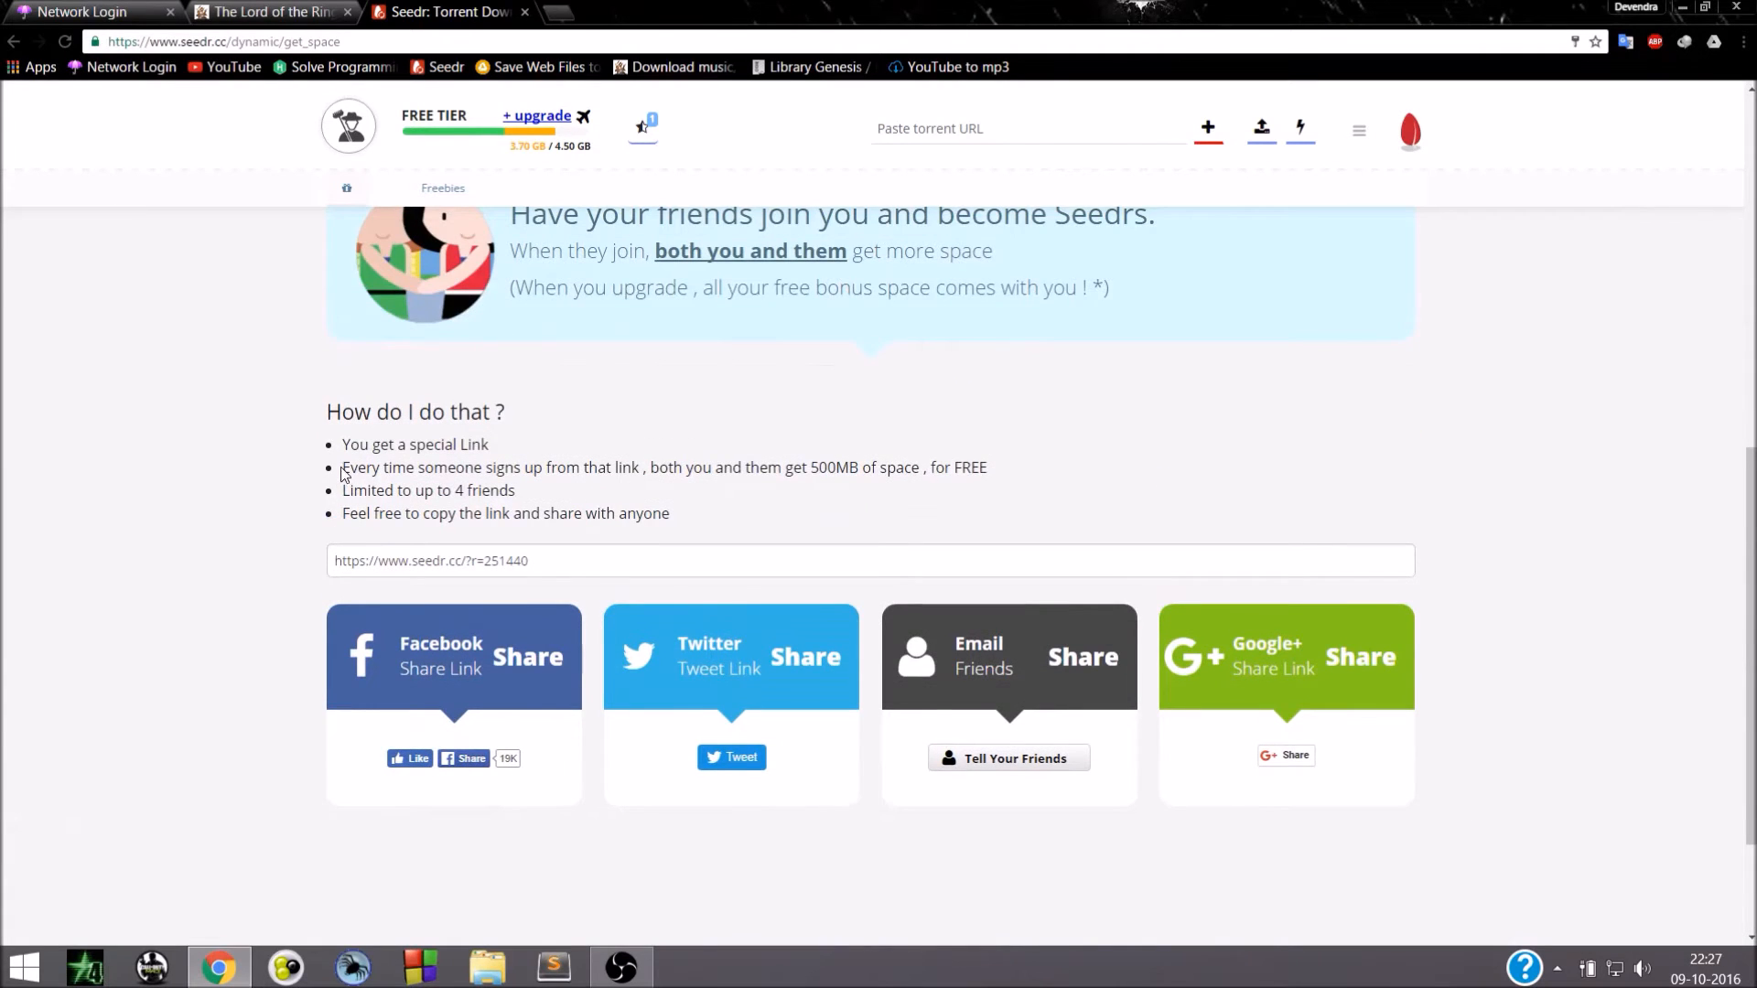
left_click_drag(343, 467, 516, 490)
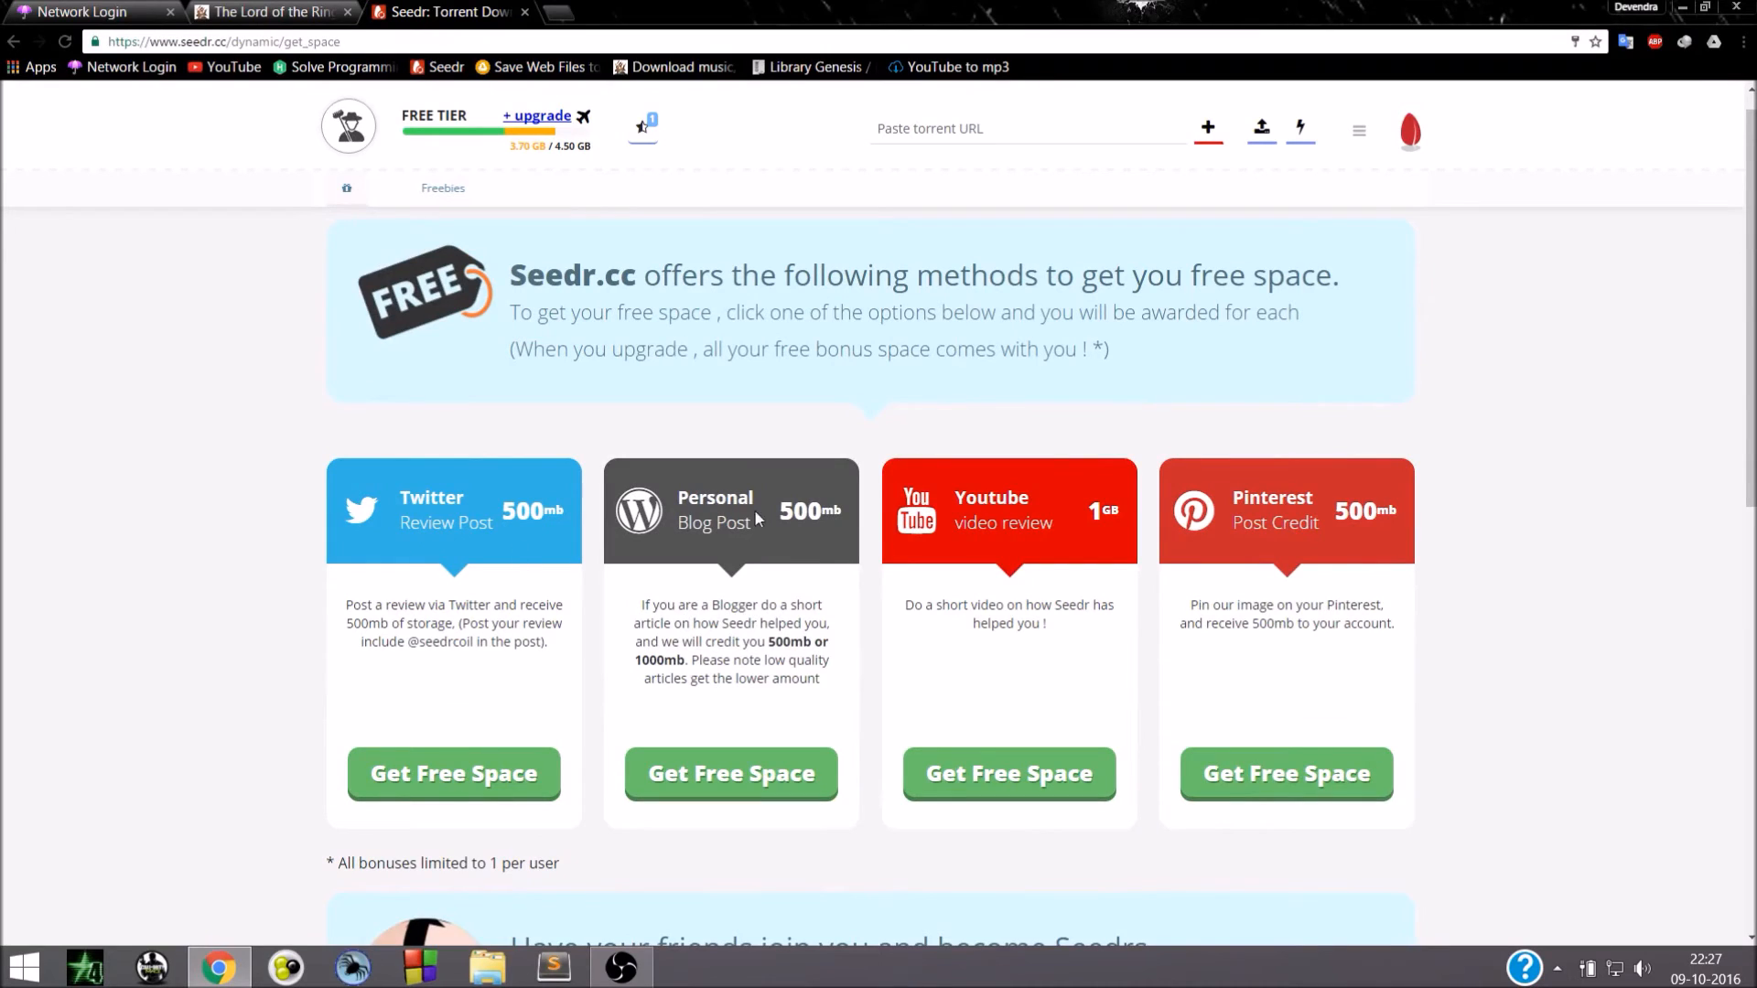
mouse_move(1053, 557)
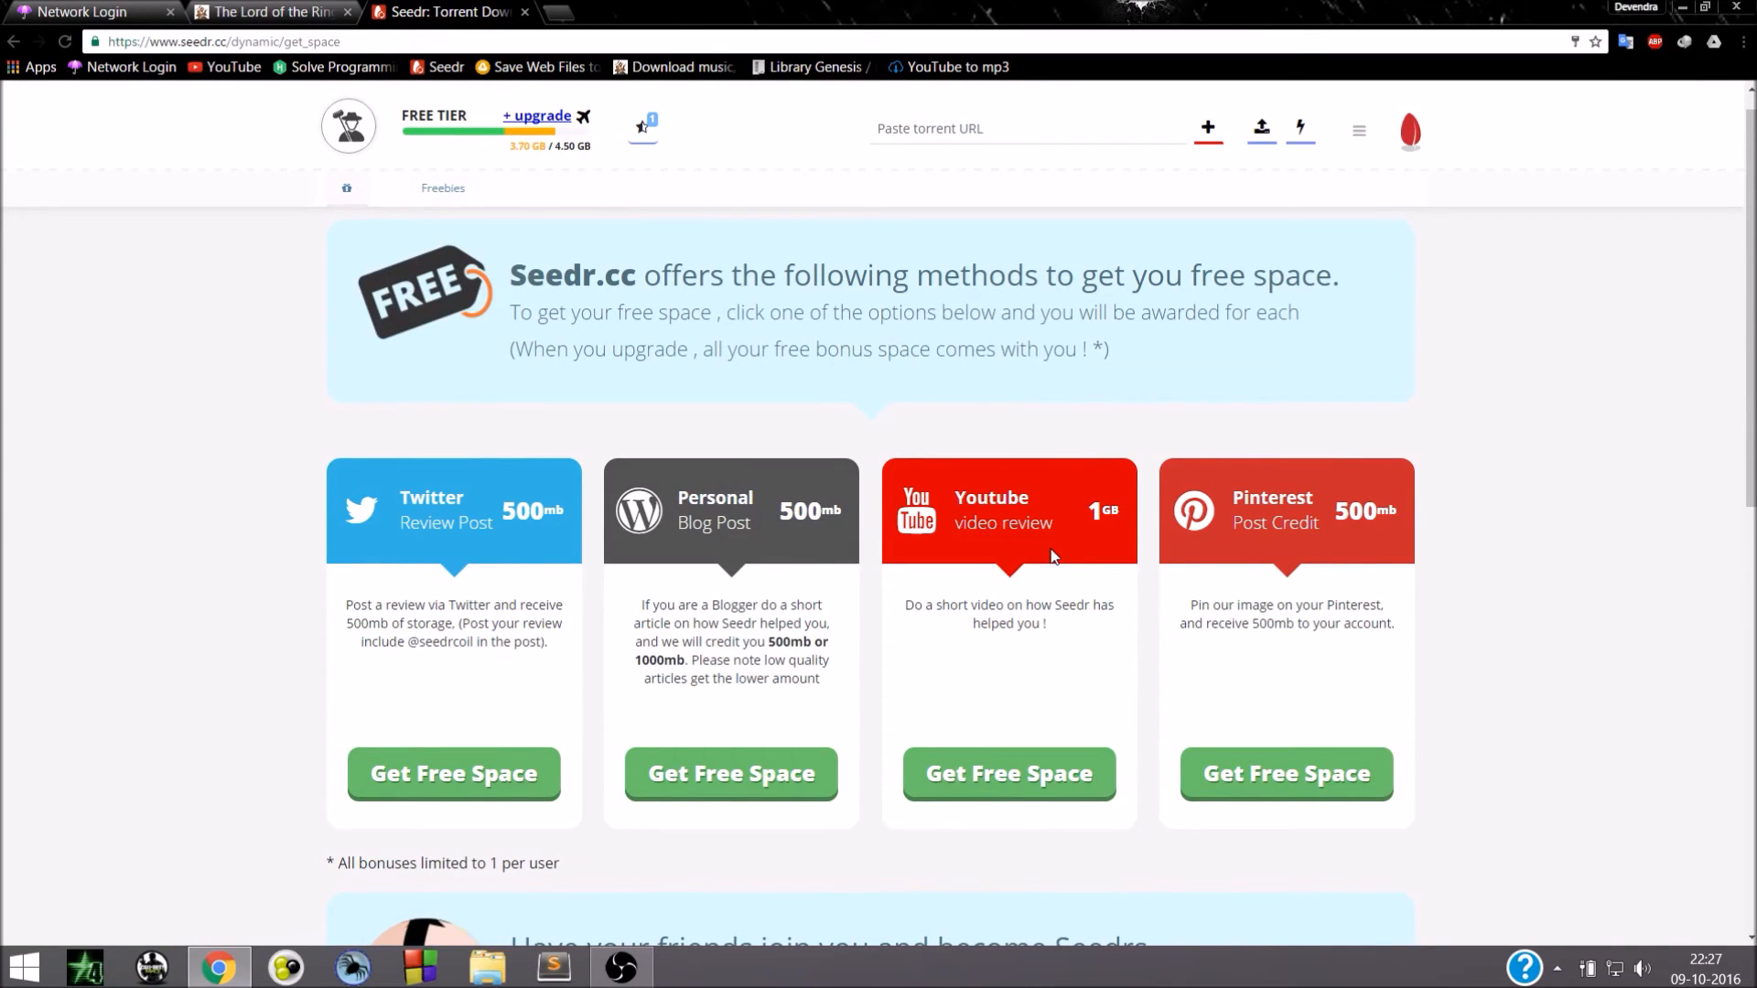
mouse_move(1114, 534)
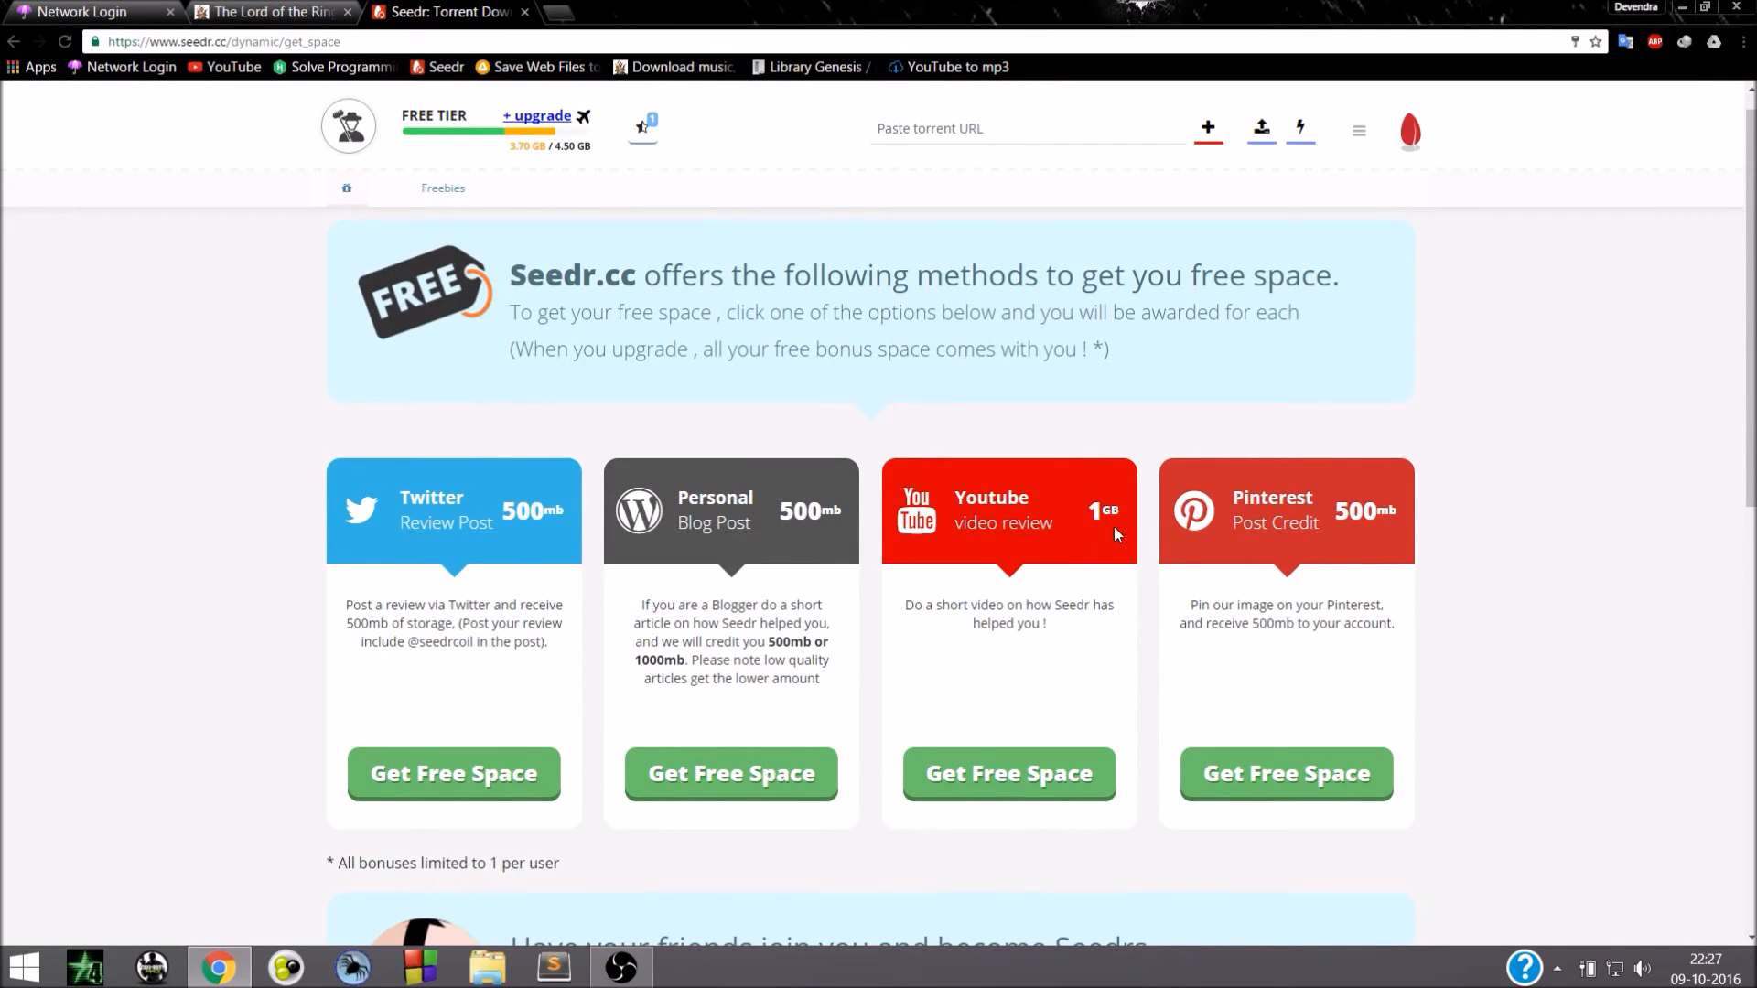
mouse_move(1180, 599)
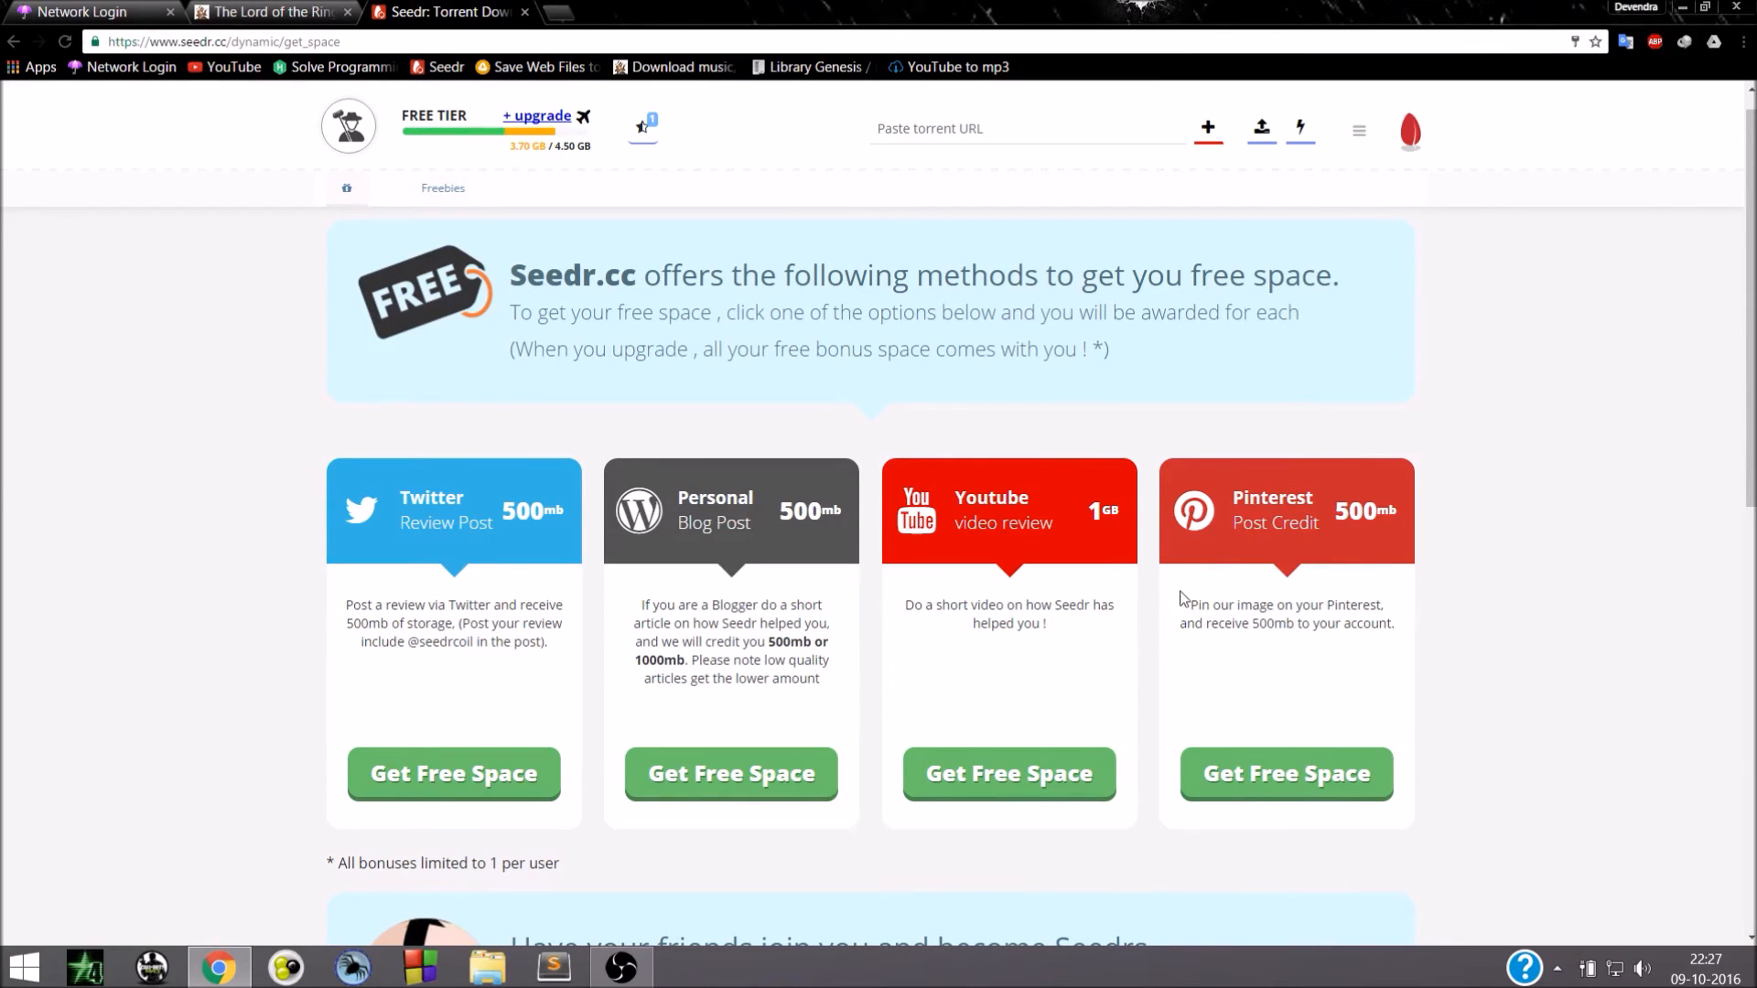
mouse_move(1333, 568)
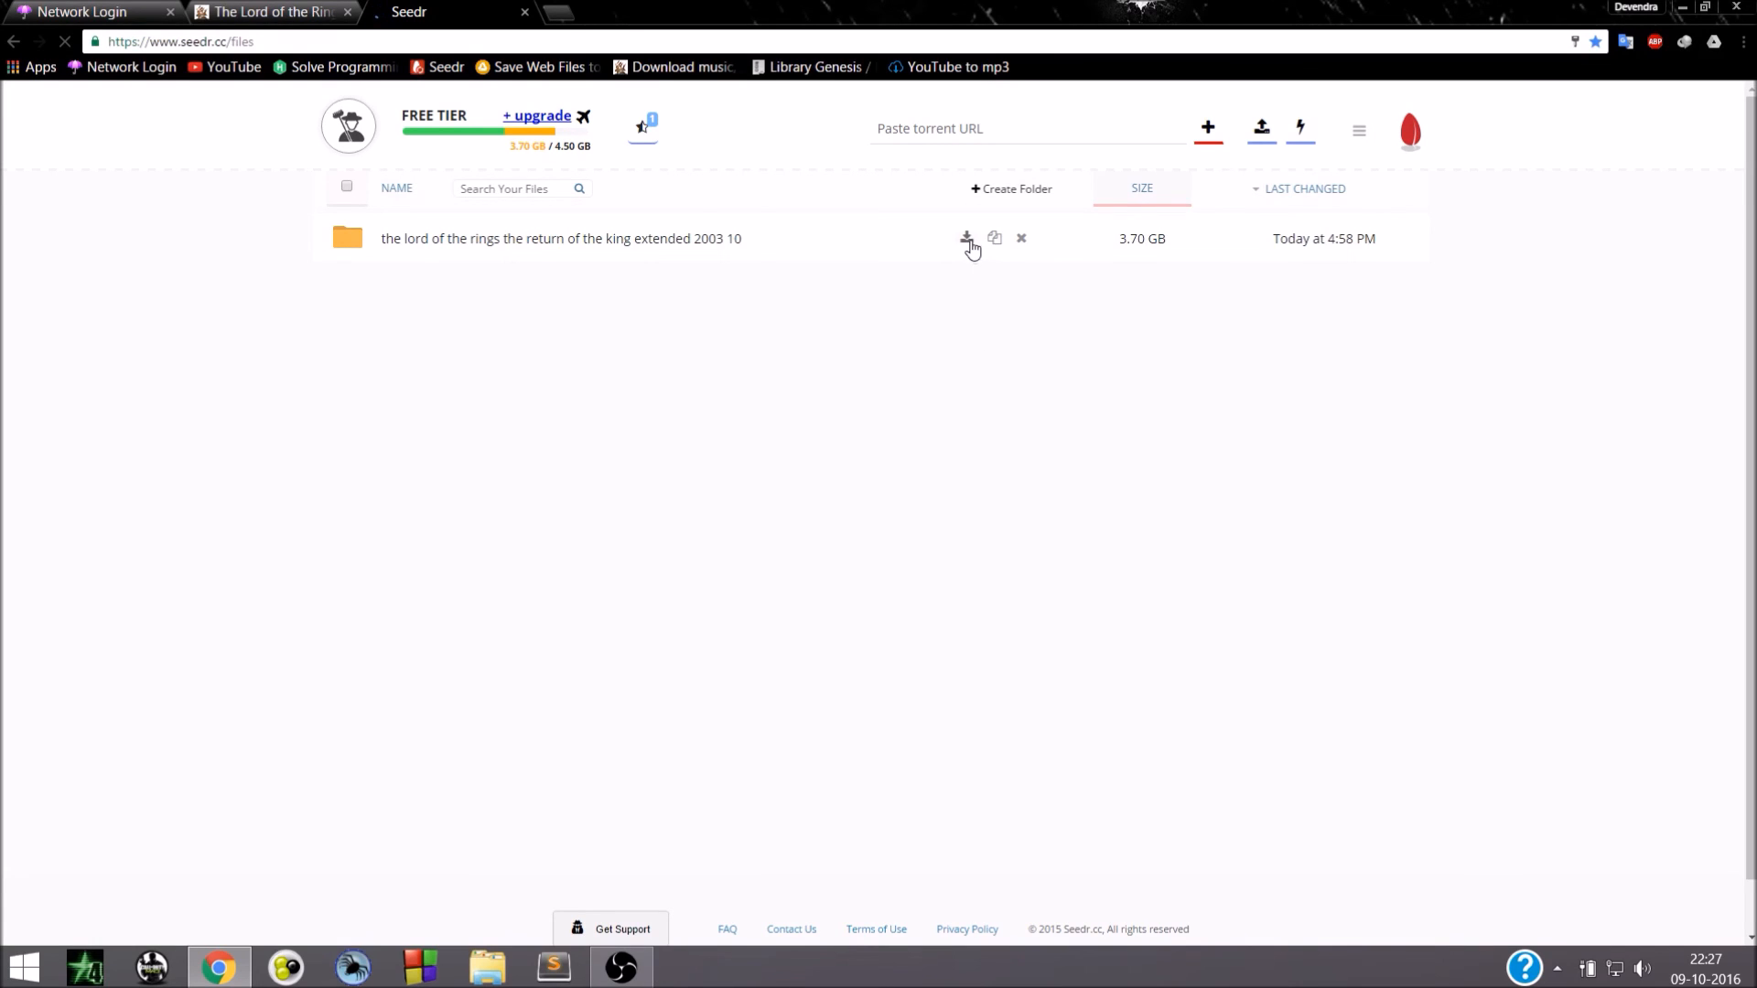
Download the 3.70 GB Return of the King folder as a zip through IDM
left_click(966, 238)
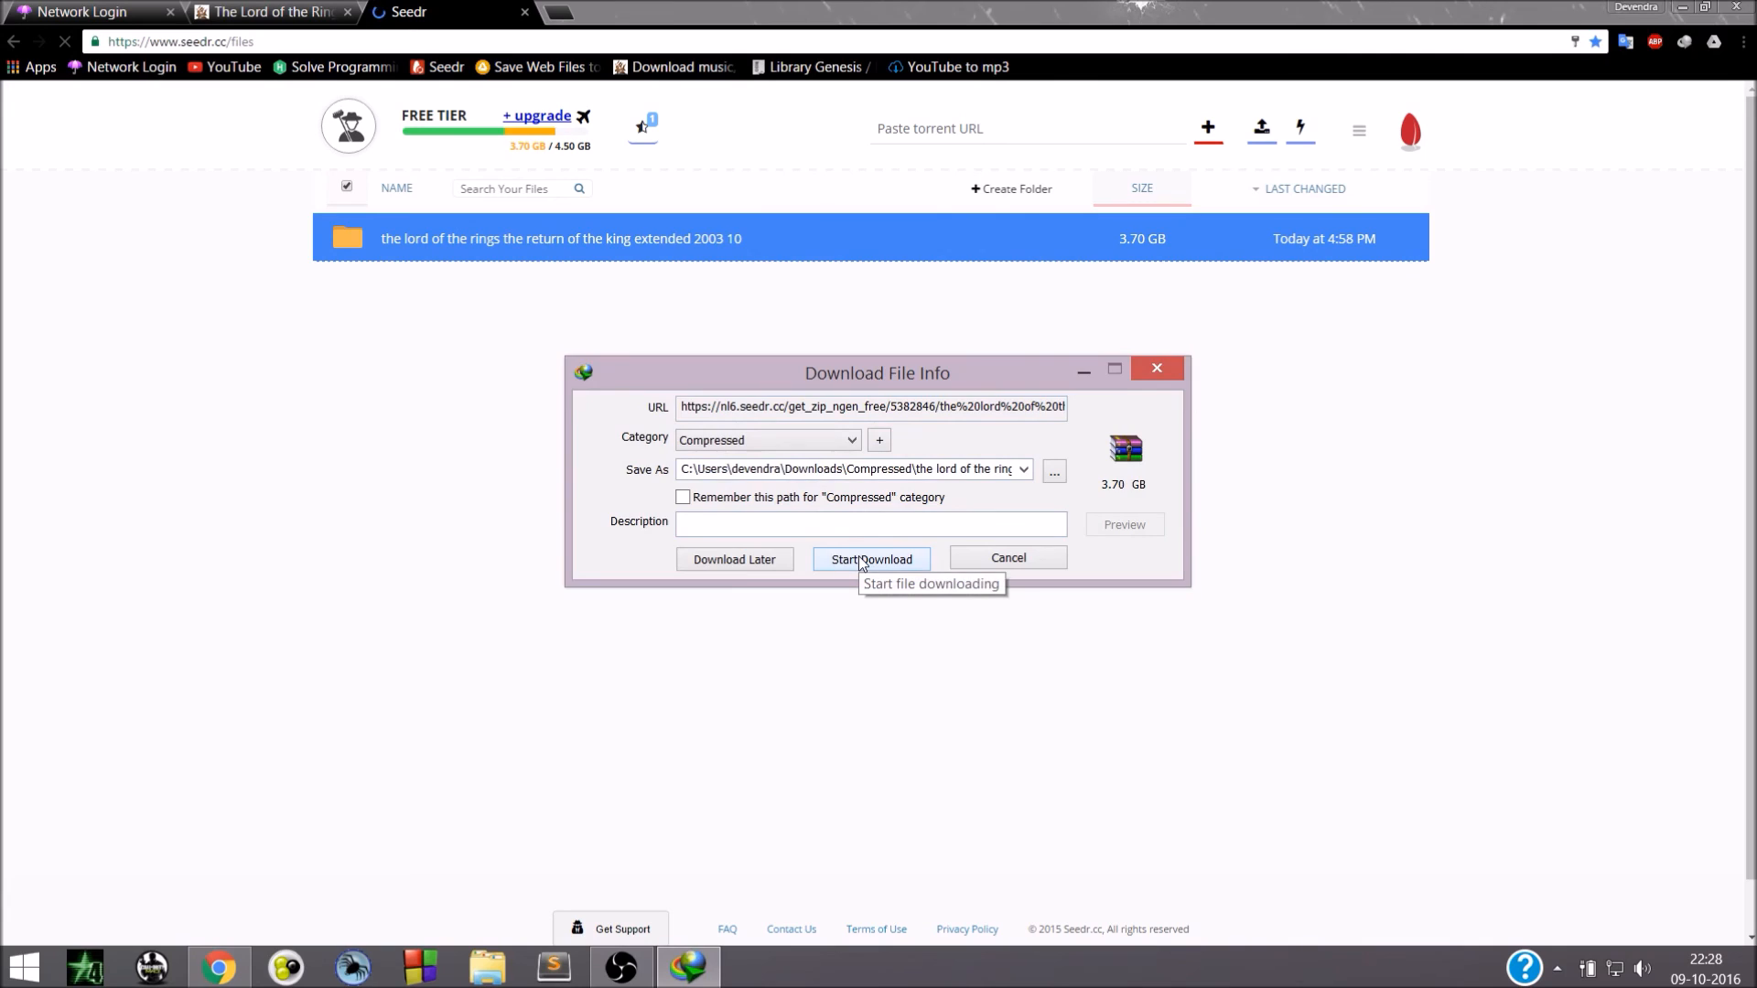
left_click(871, 559)
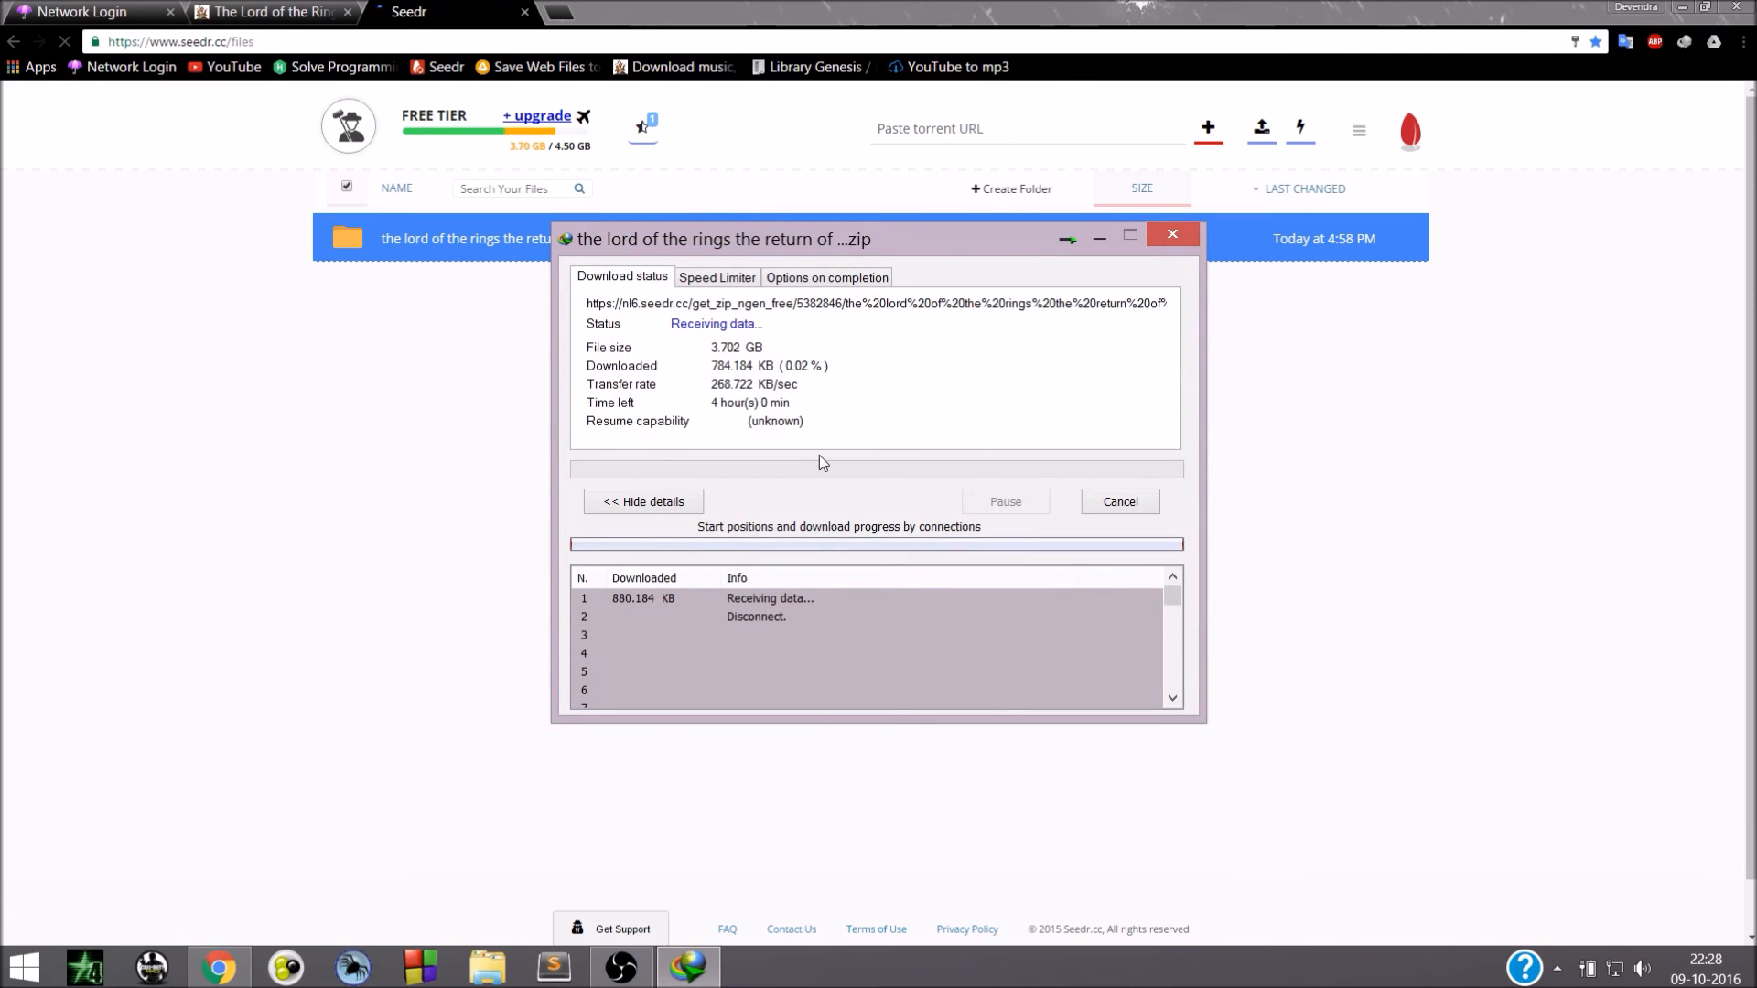
mouse_move(1239, 280)
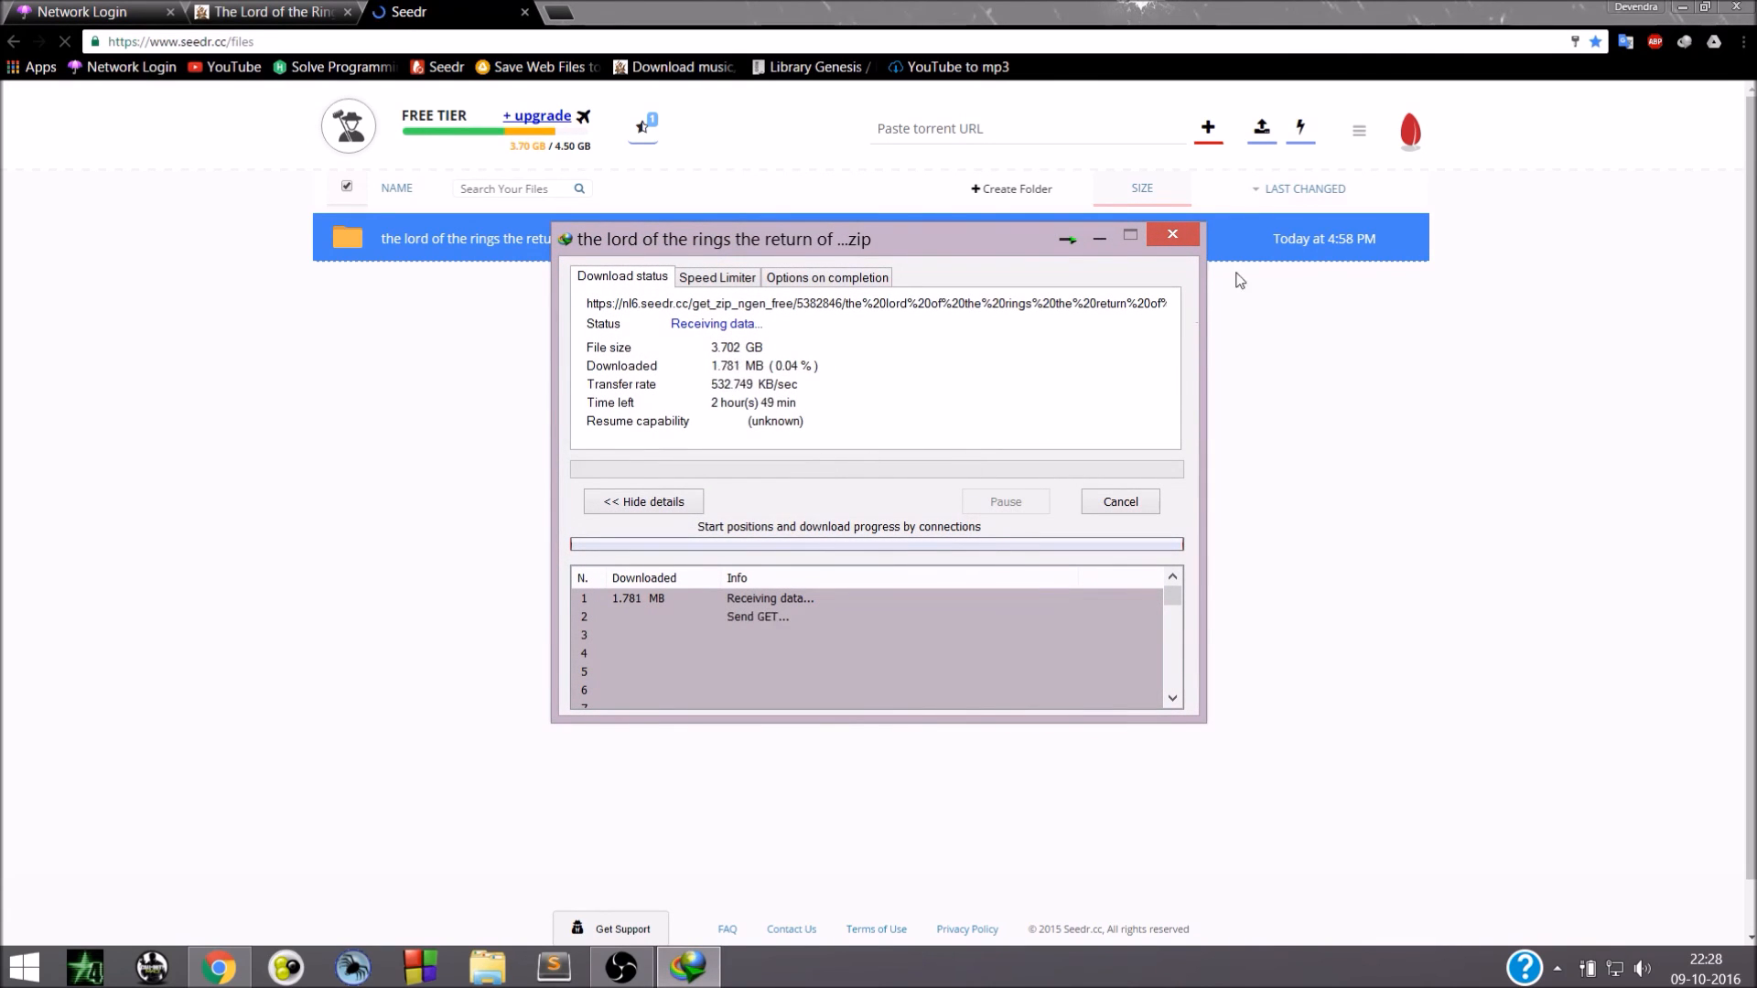